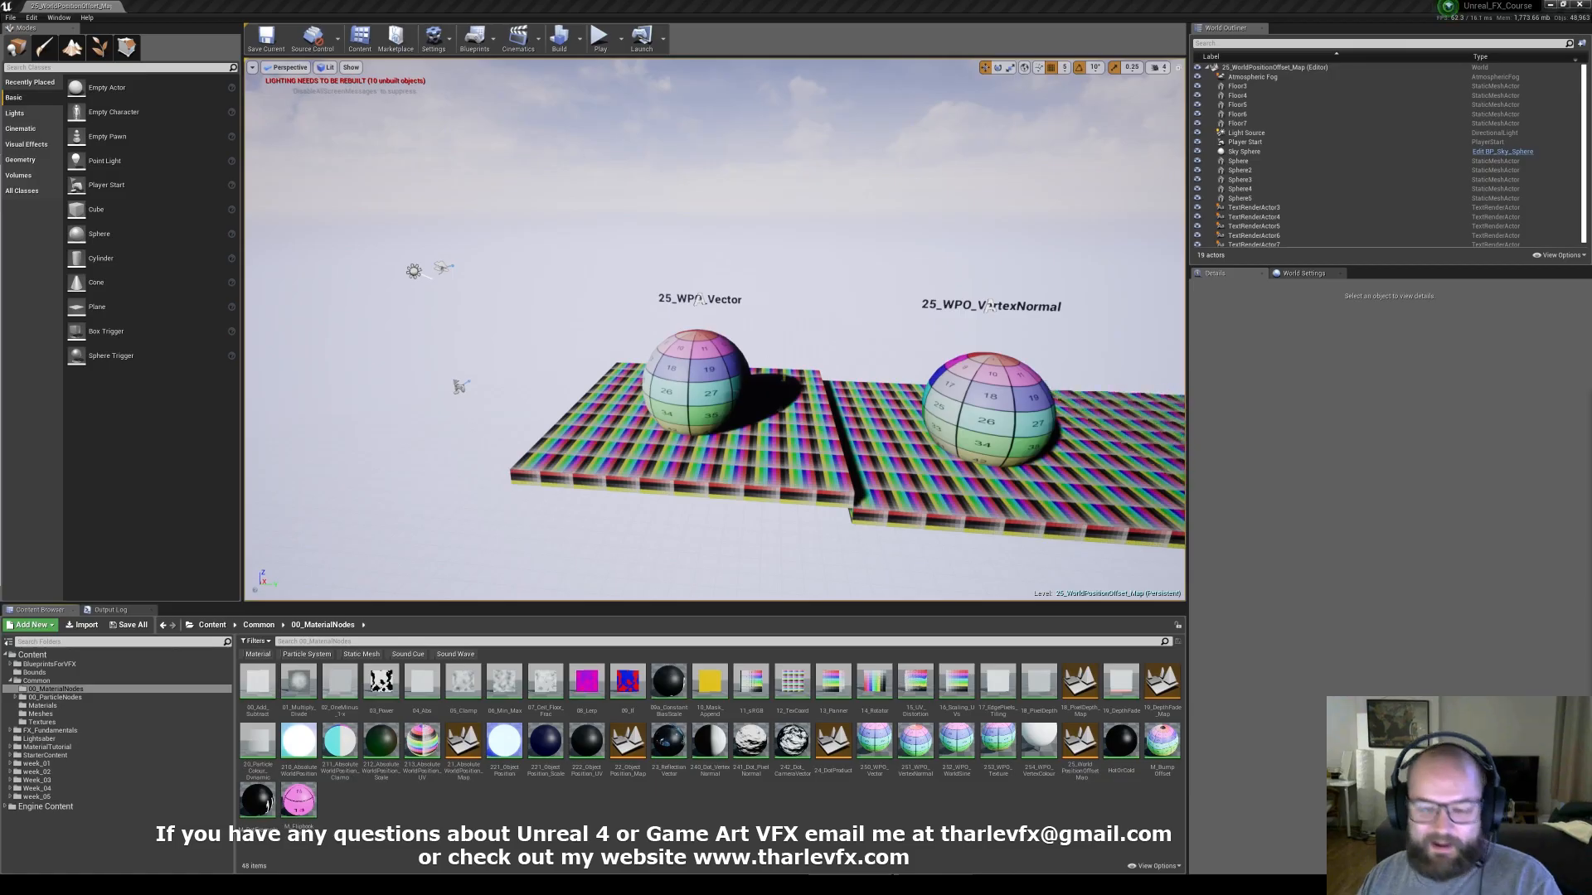
mouse_move(630, 235)
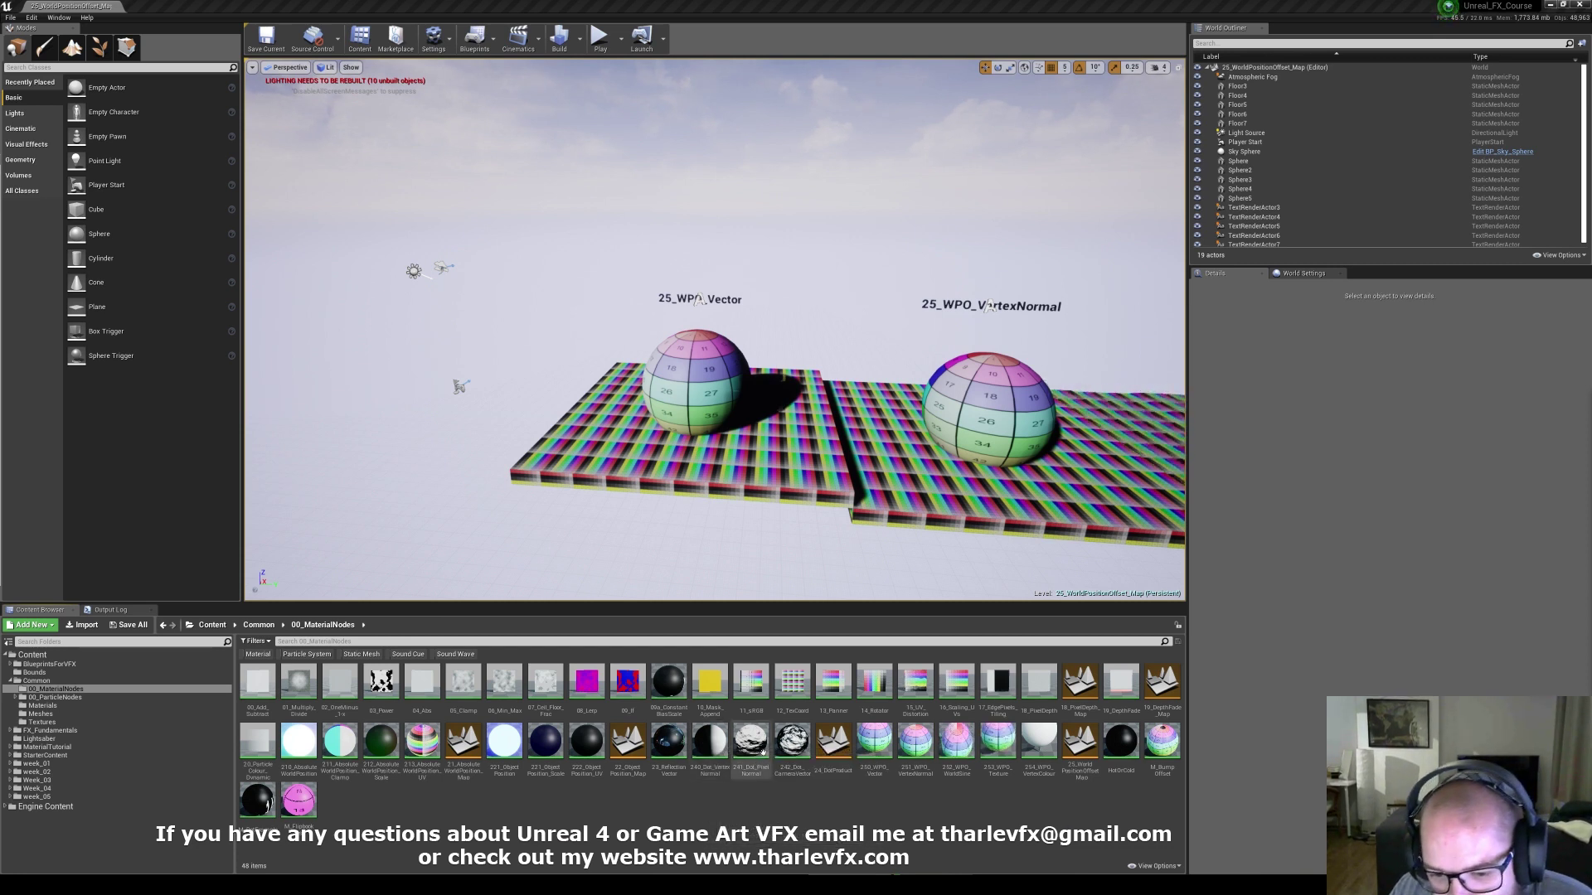
mouse_move(710, 739)
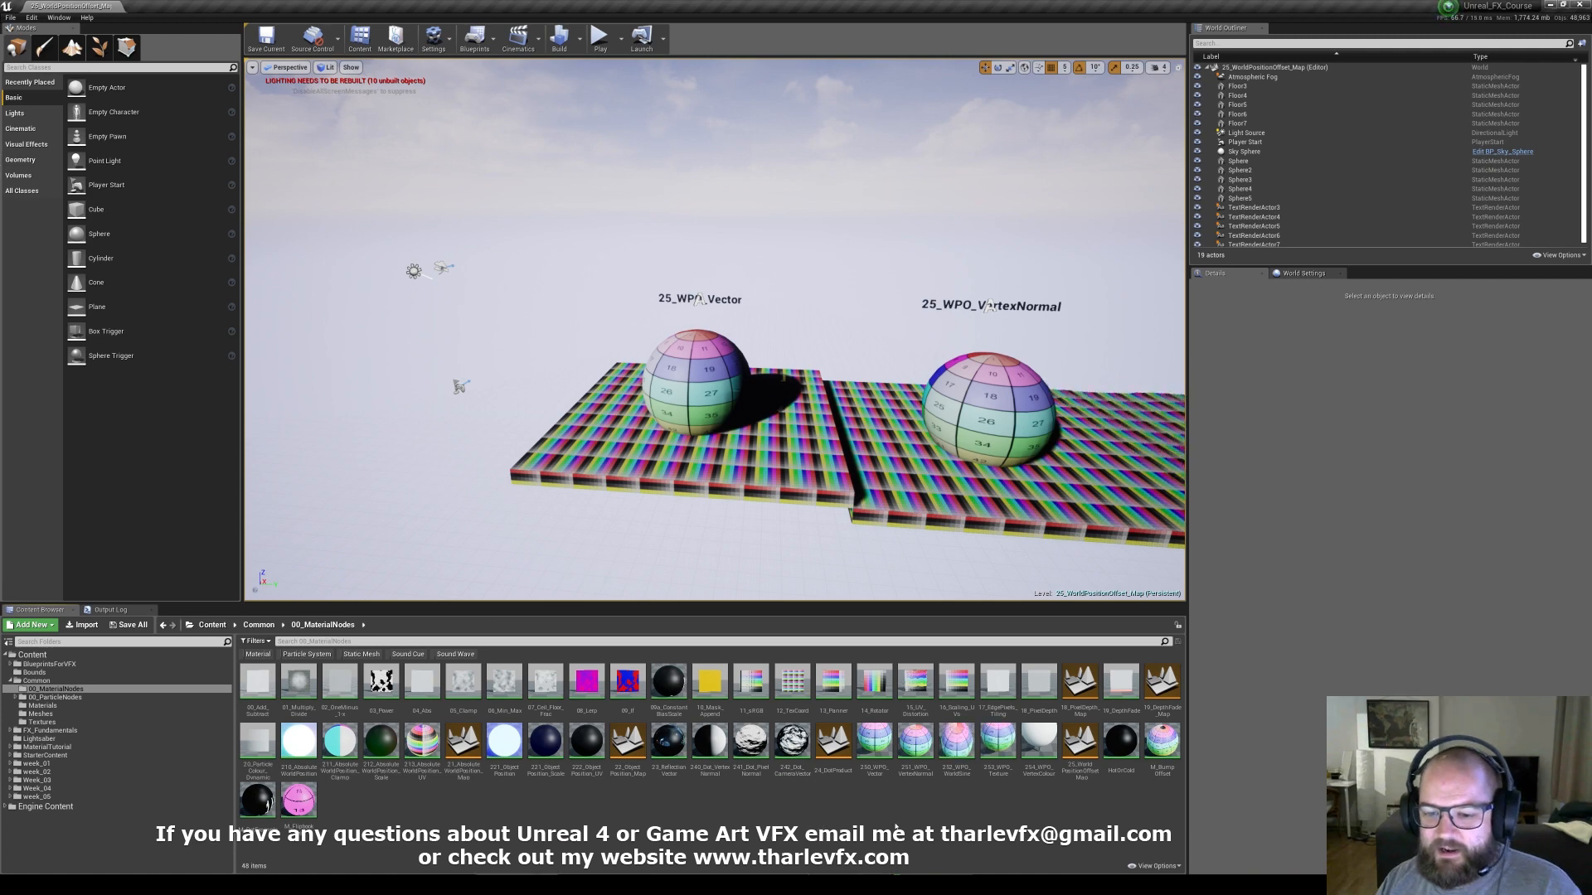
Select the first sphere and bring up its 25_WPO_Vector material in the Material Editor.
left_click(874, 746)
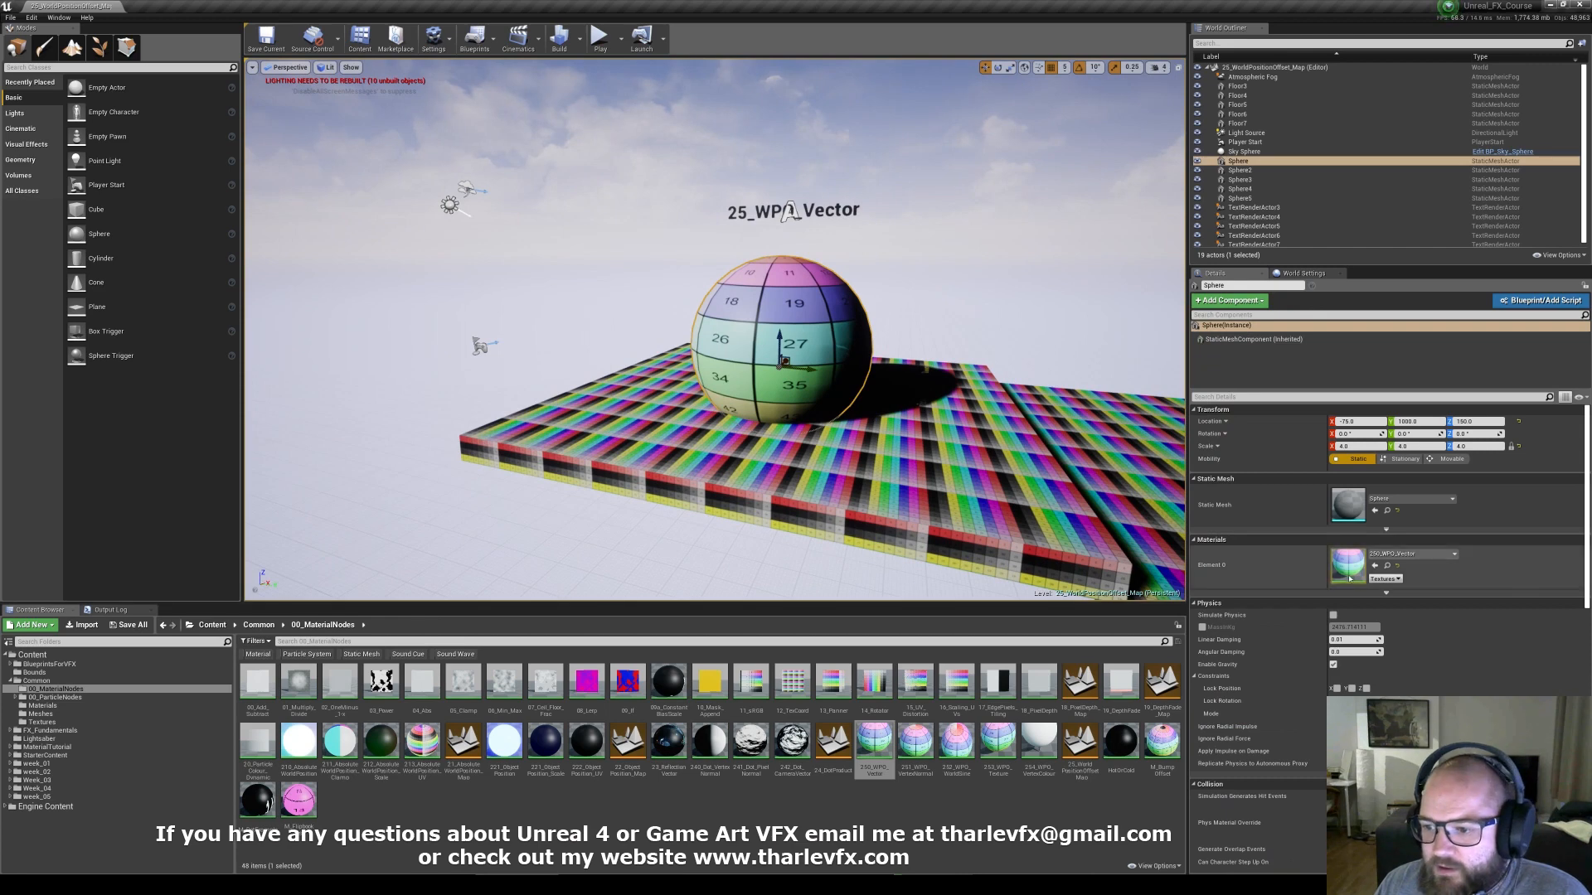
double_click(1346, 564)
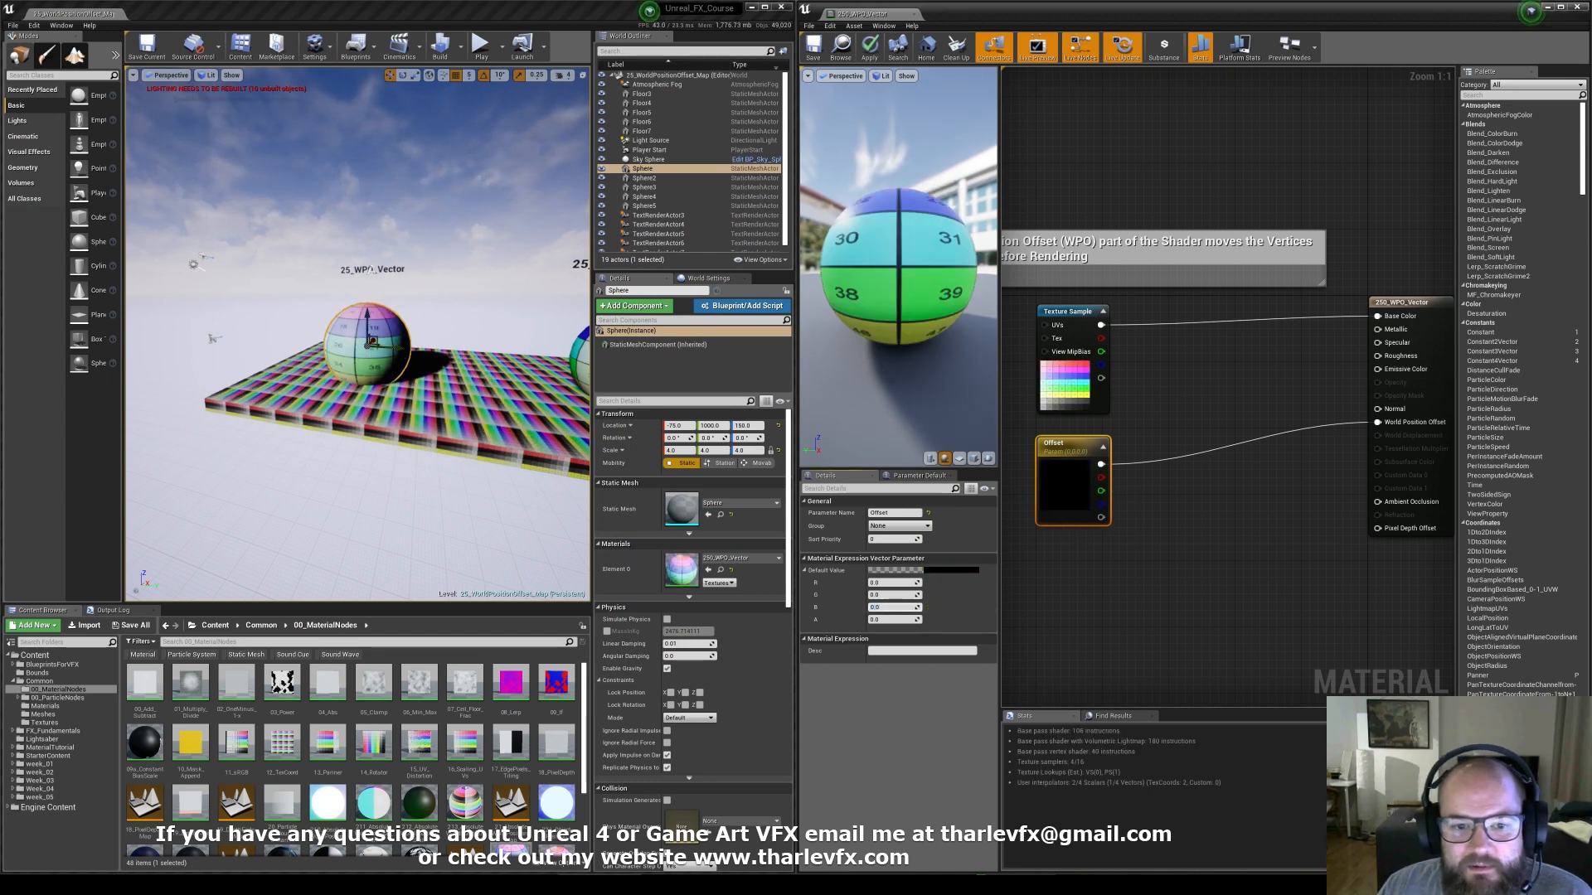
left_click(648, 93)
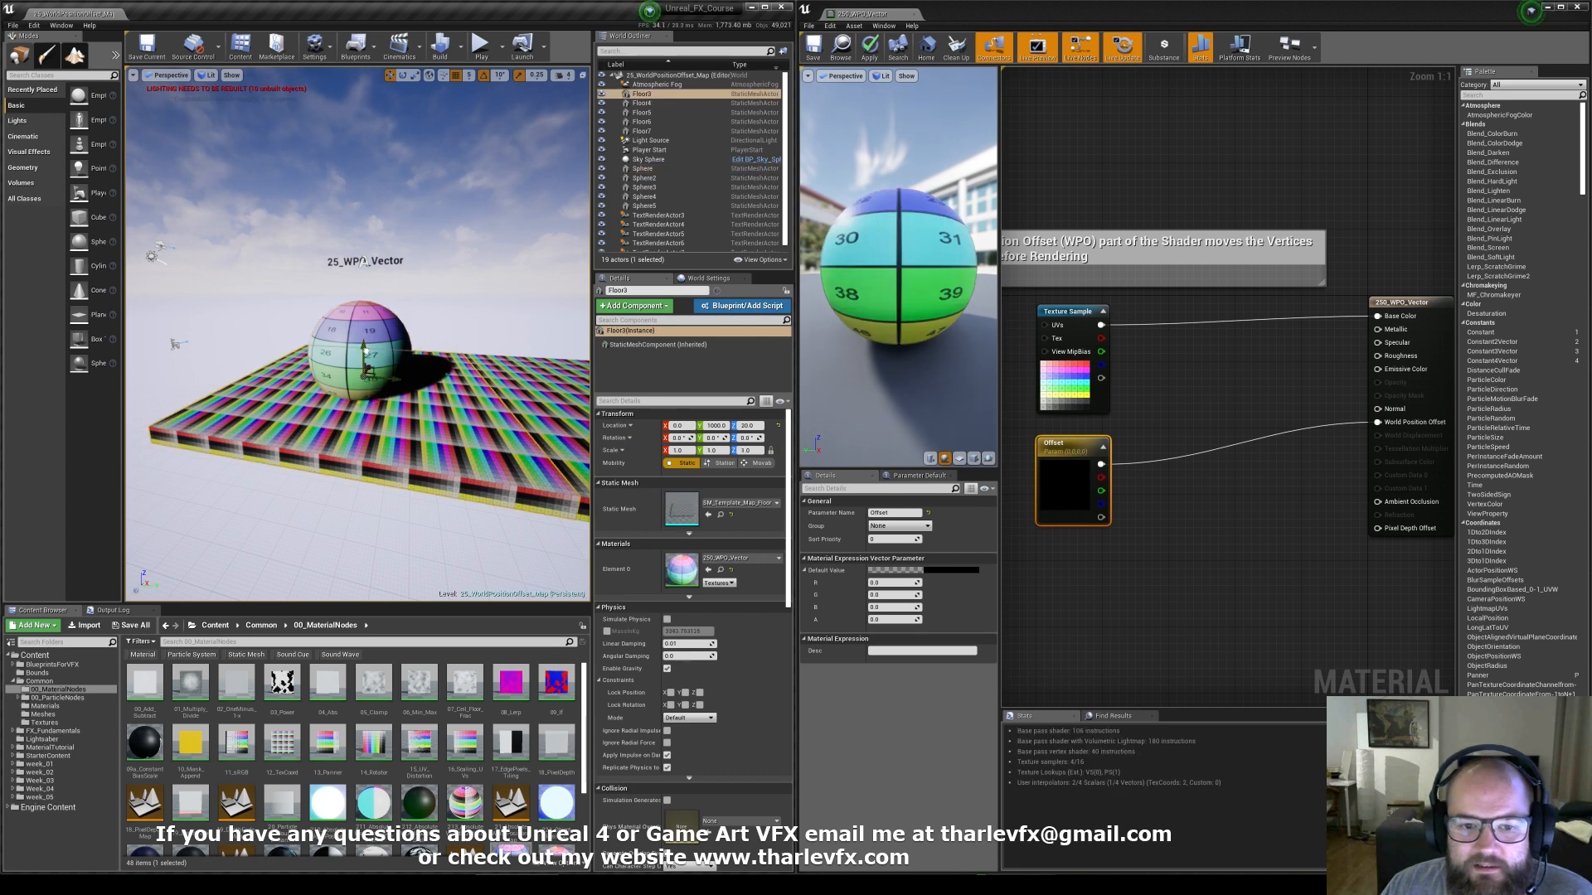
left_click(643, 169)
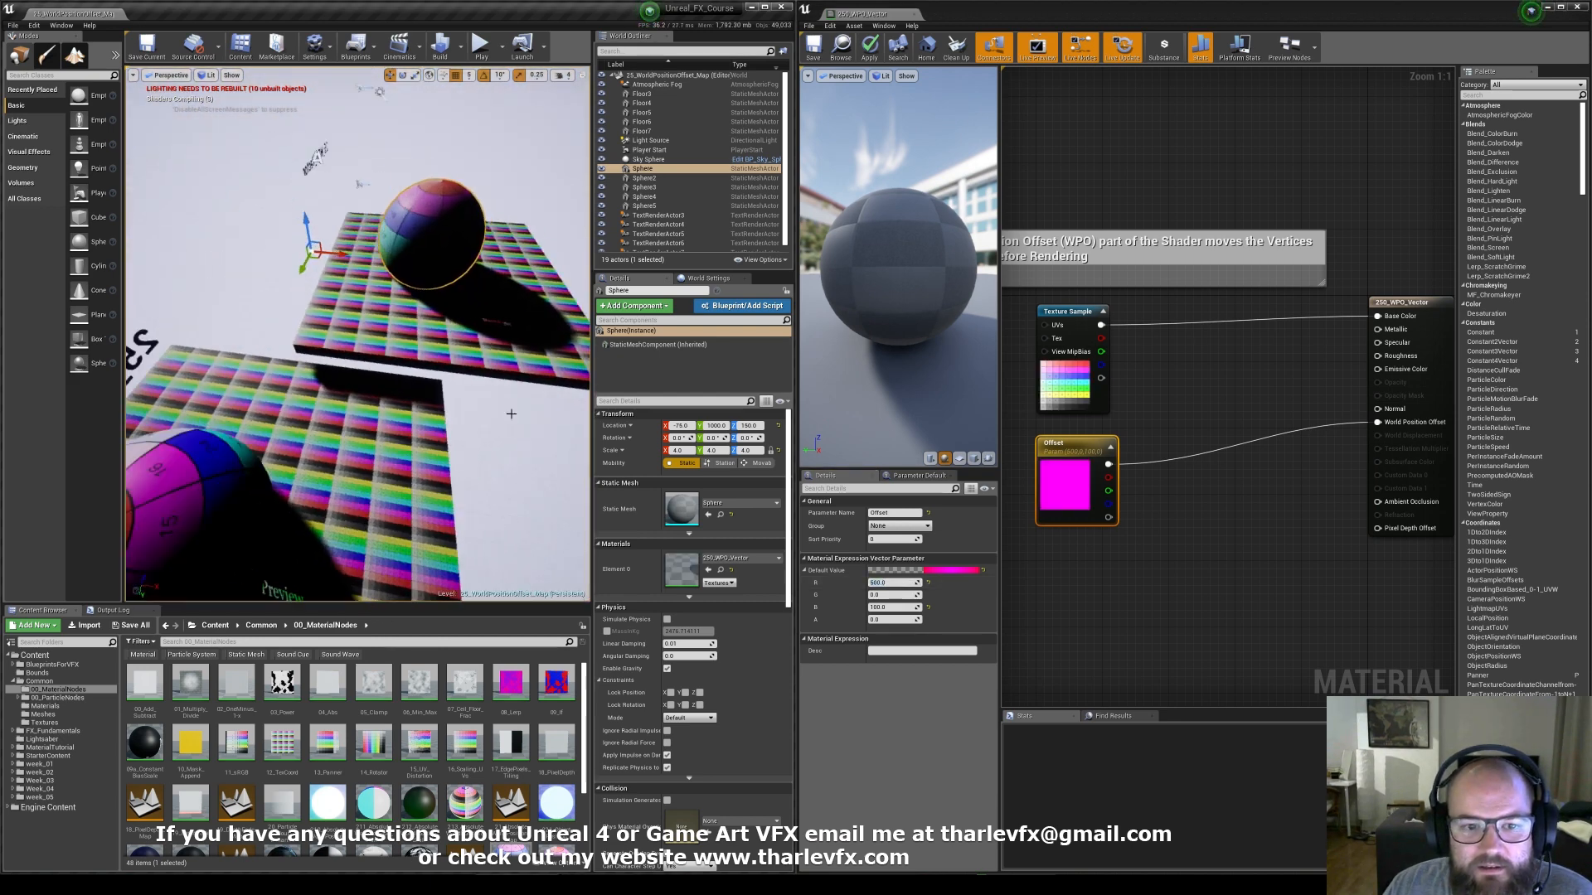
left_click(646, 159)
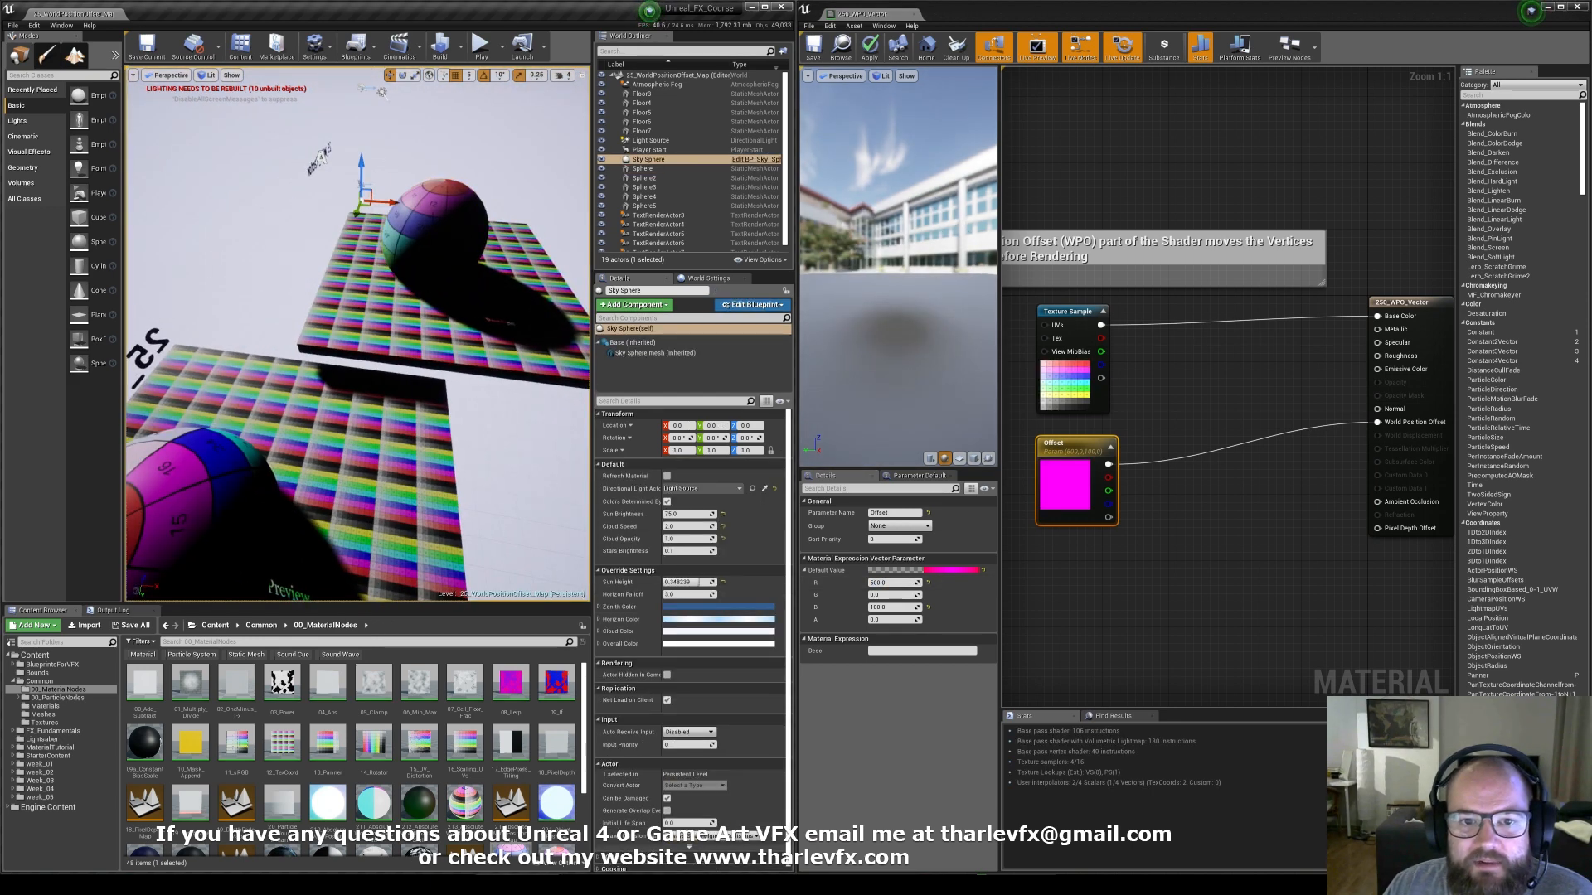
left_click(643, 169)
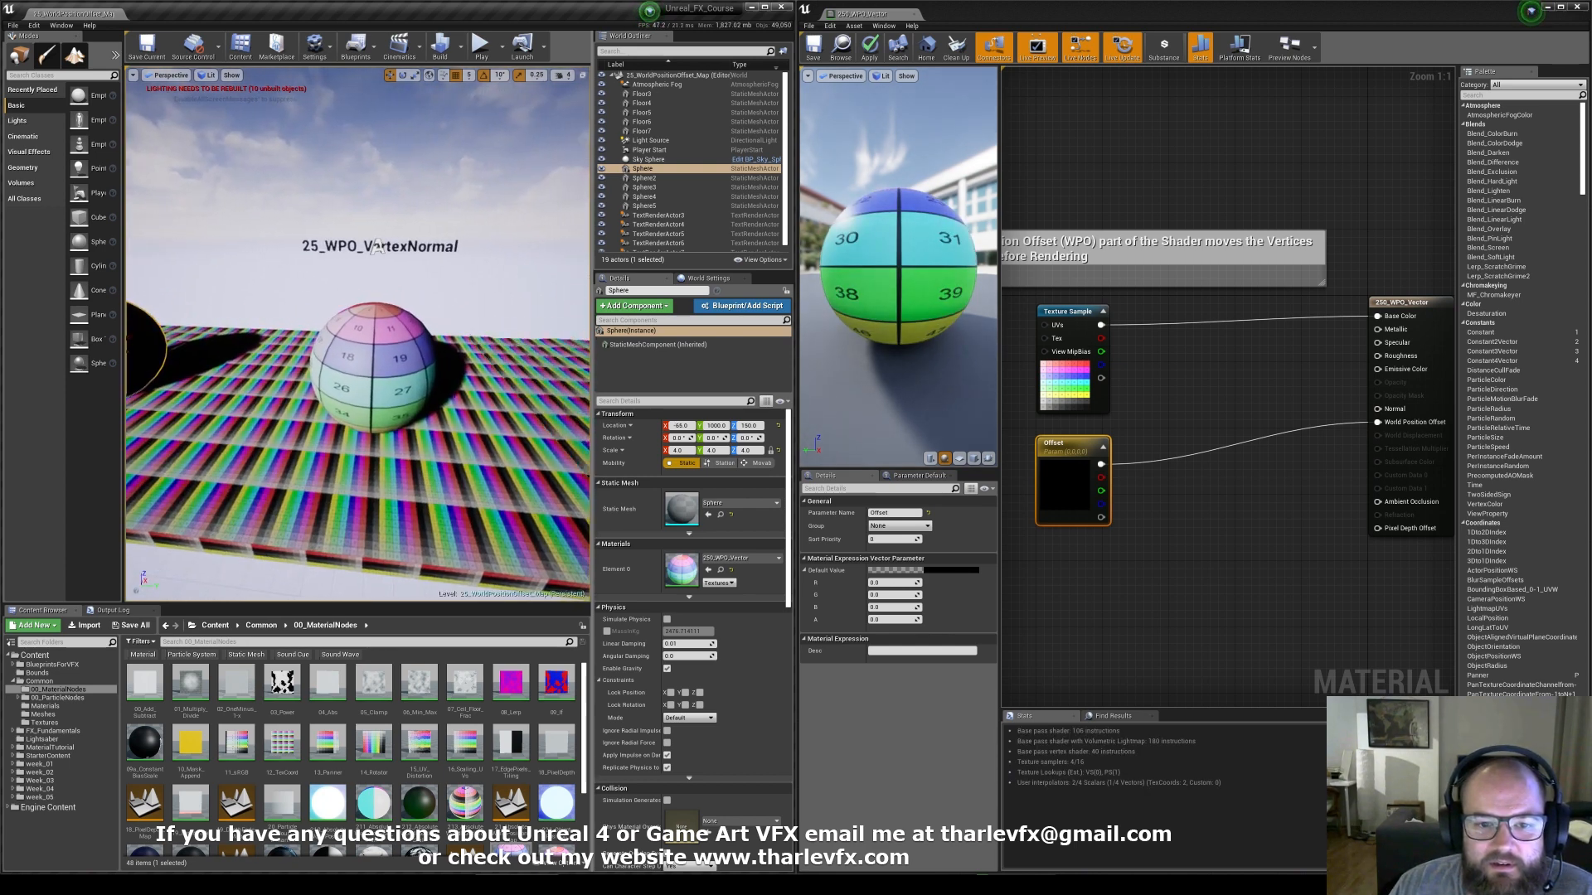
Open the floor's static mesh asset to examine its hard edges.
left_click(643, 177)
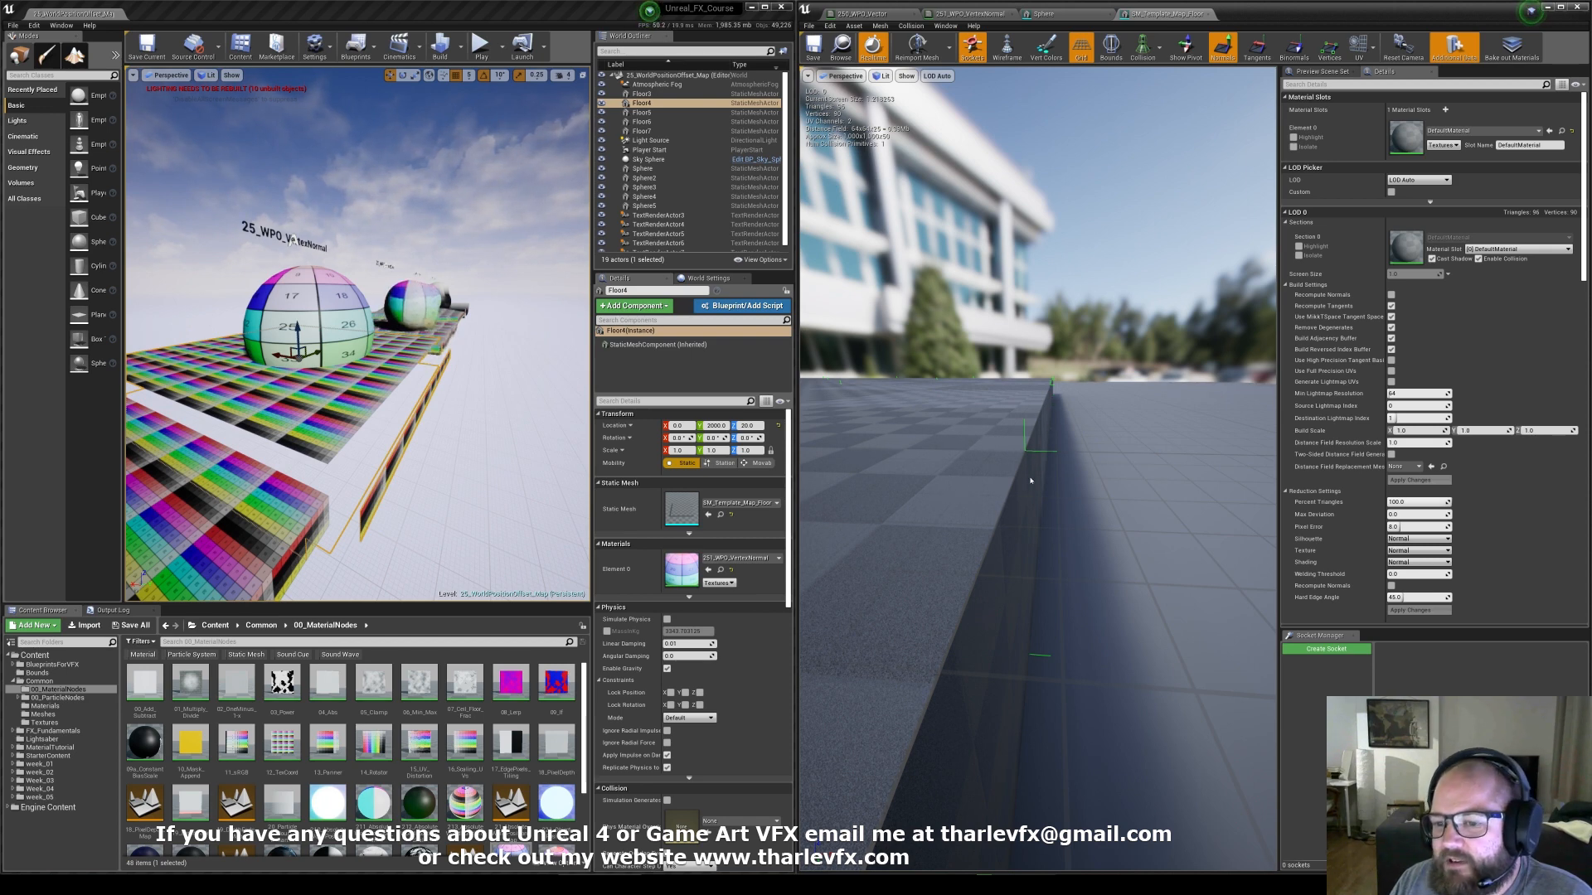
mouse_move(1005, 494)
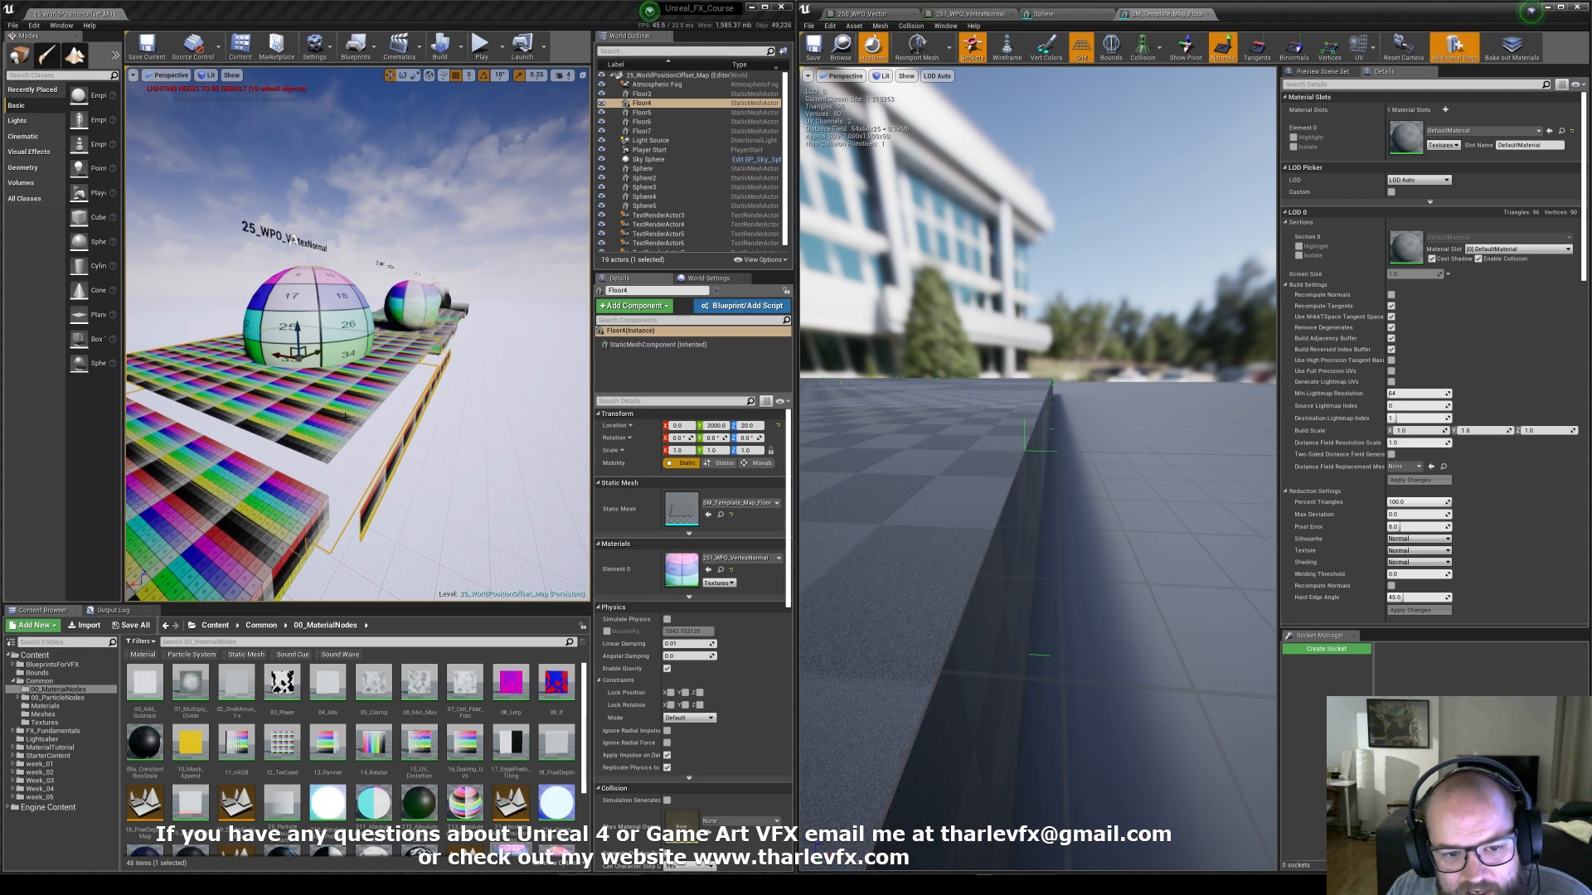
Rewire the Multiply nodes into World Position Offset and apply the VertexNormal material changes.
left_click(647, 177)
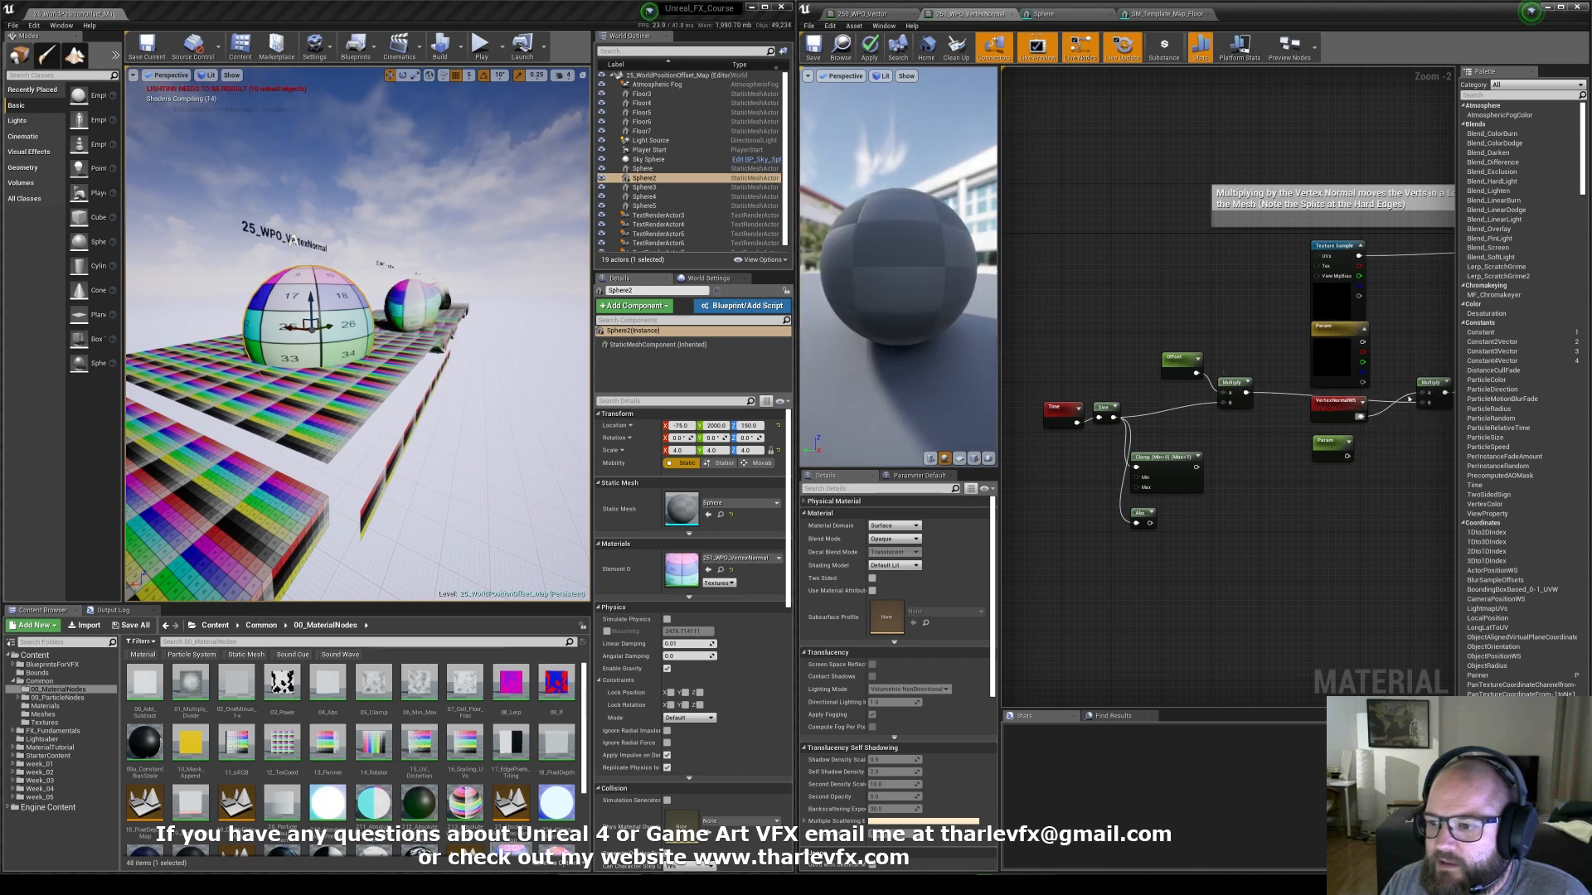
left_click(865, 47)
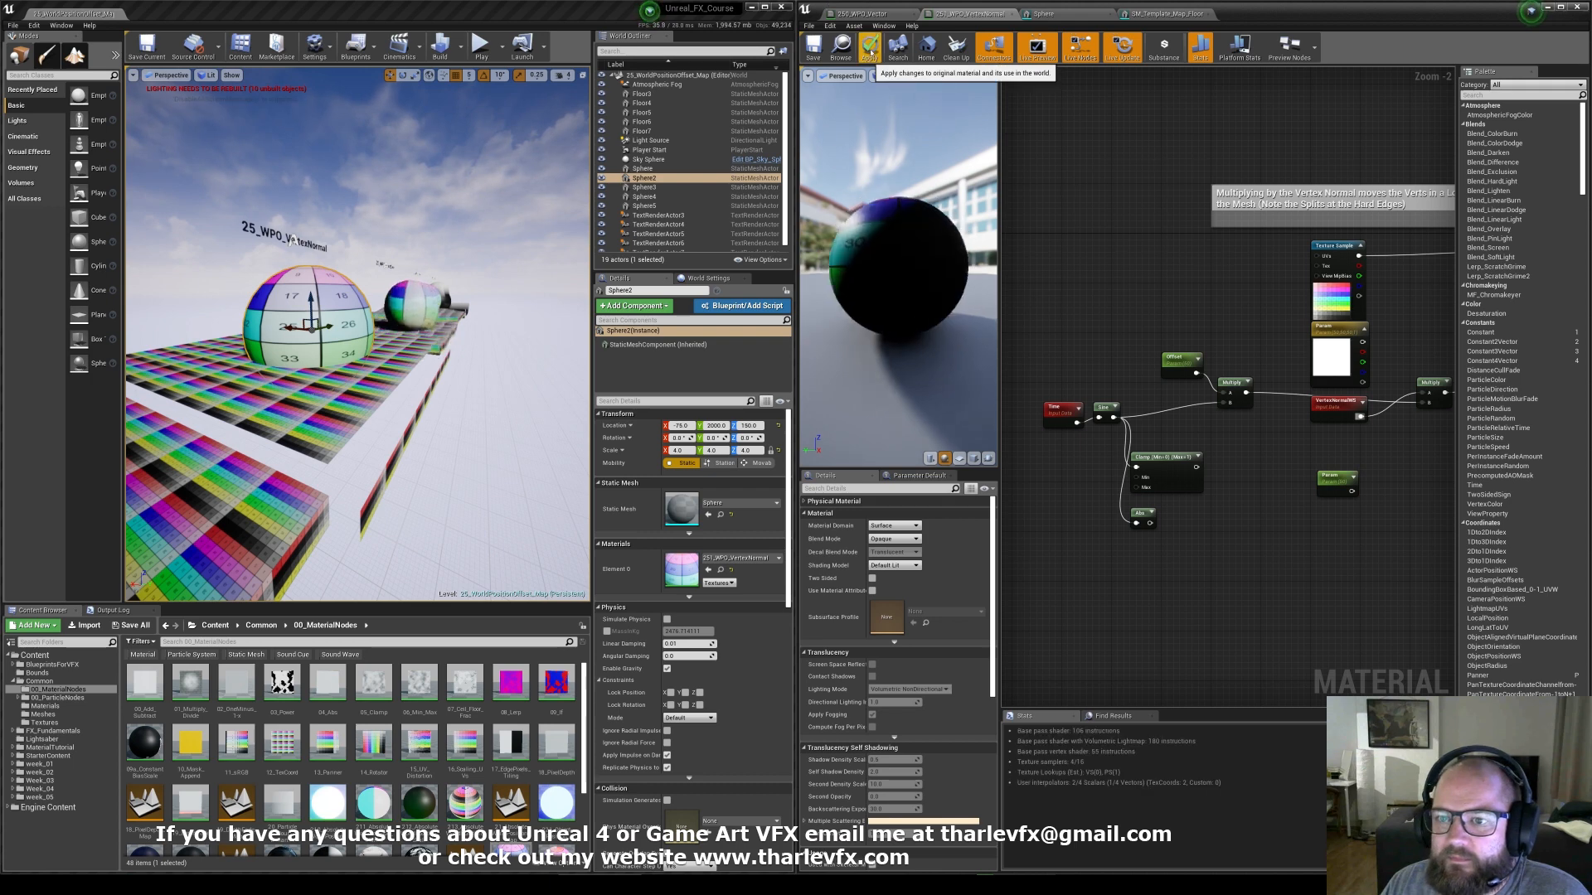
left_click(872, 51)
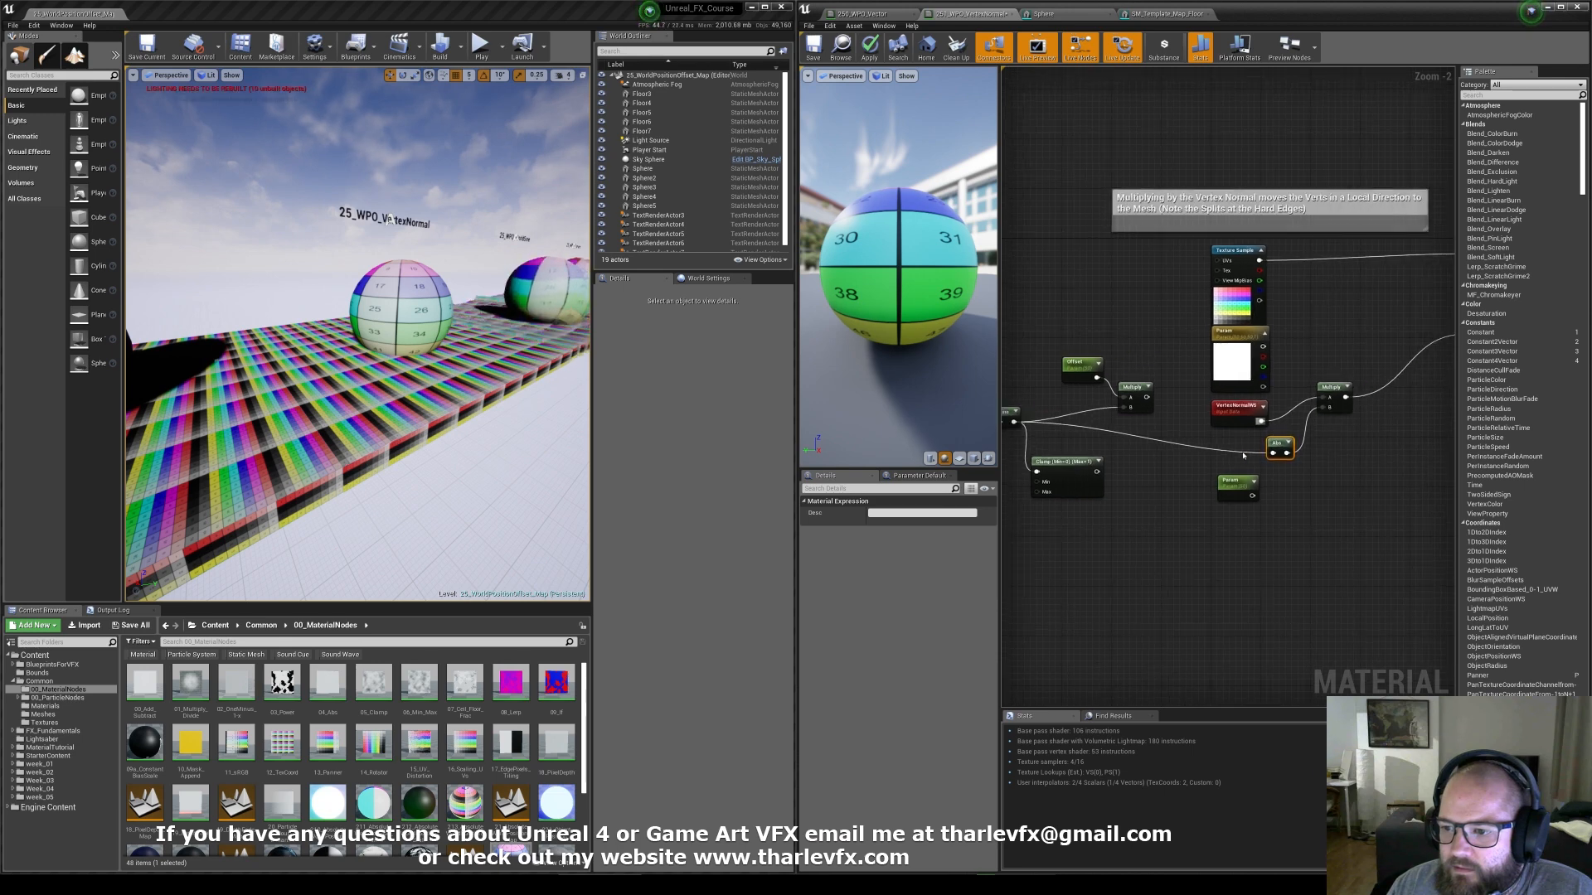
Adjust the vertex-normal offset network and apply it so the level spheres update.
left_click(1185, 478)
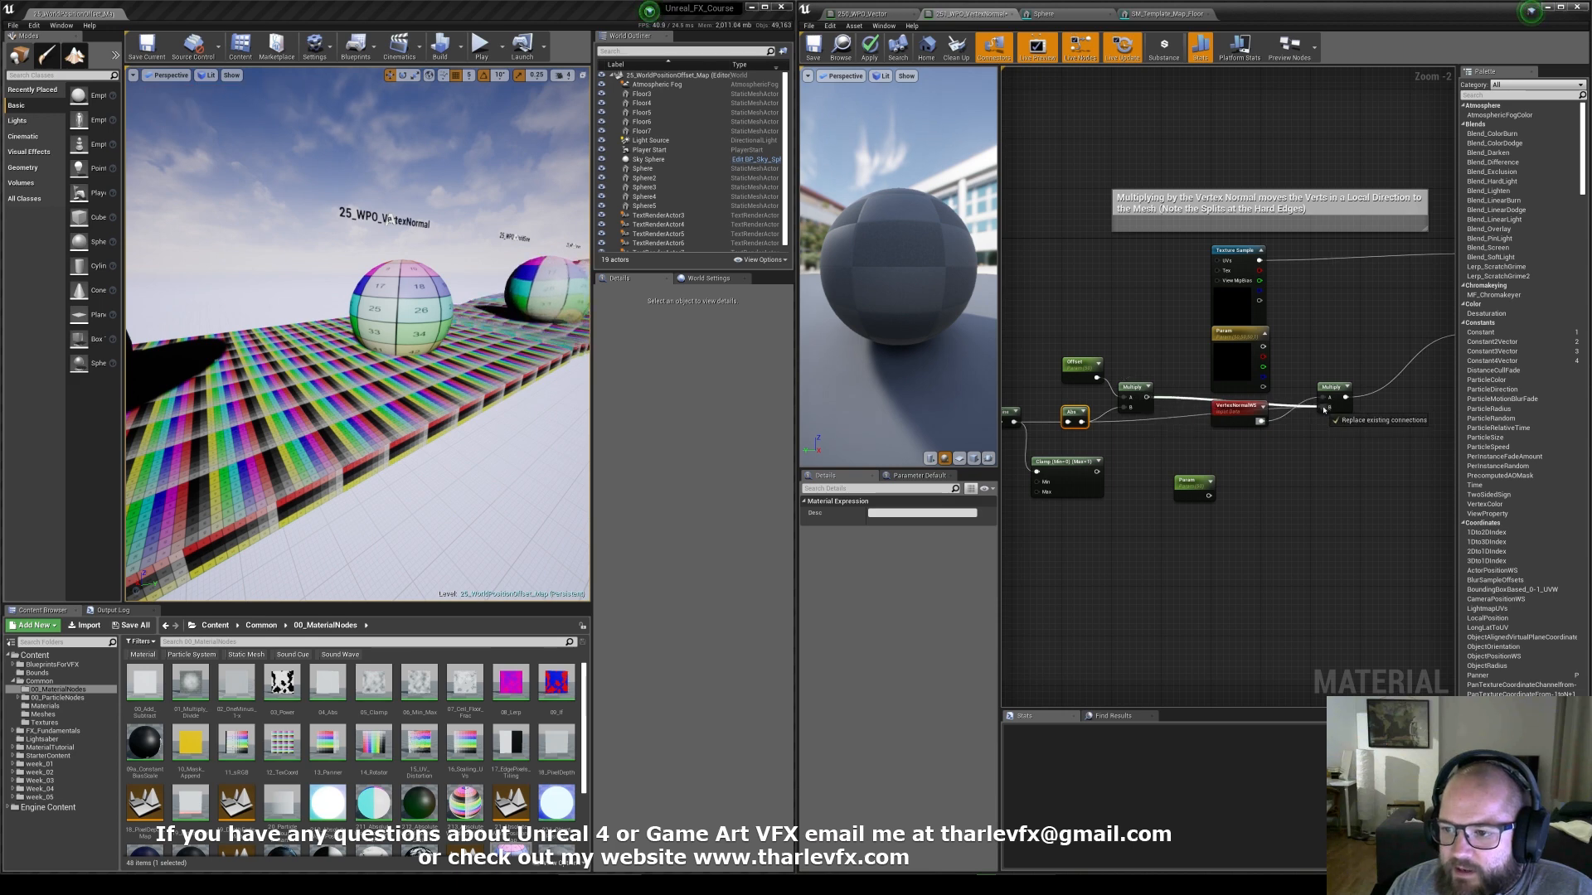
left_click(864, 50)
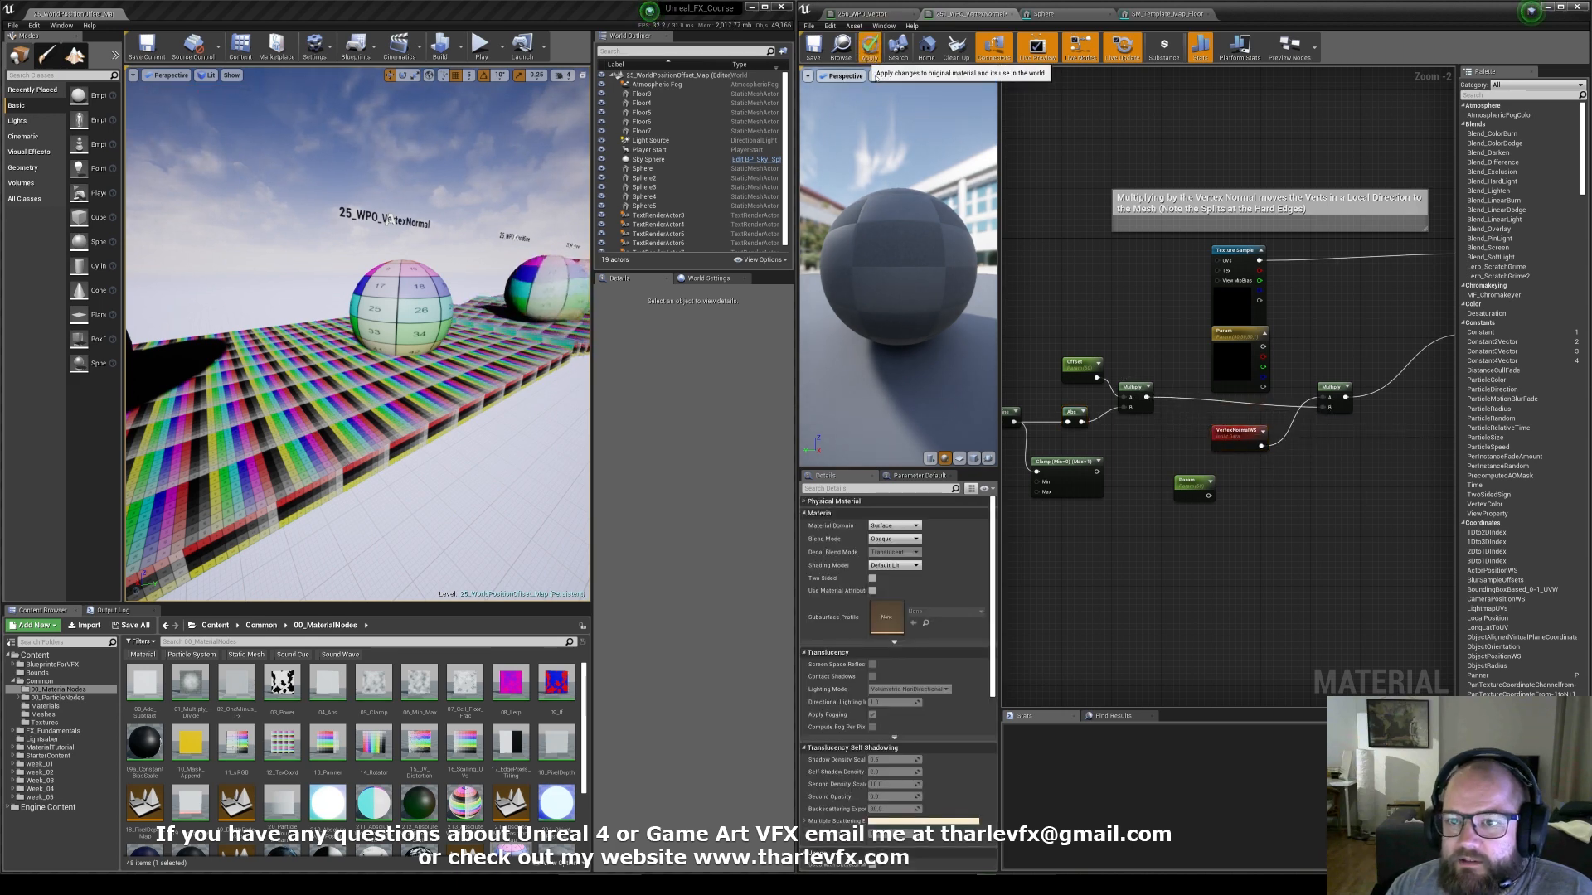
left_click(869, 48)
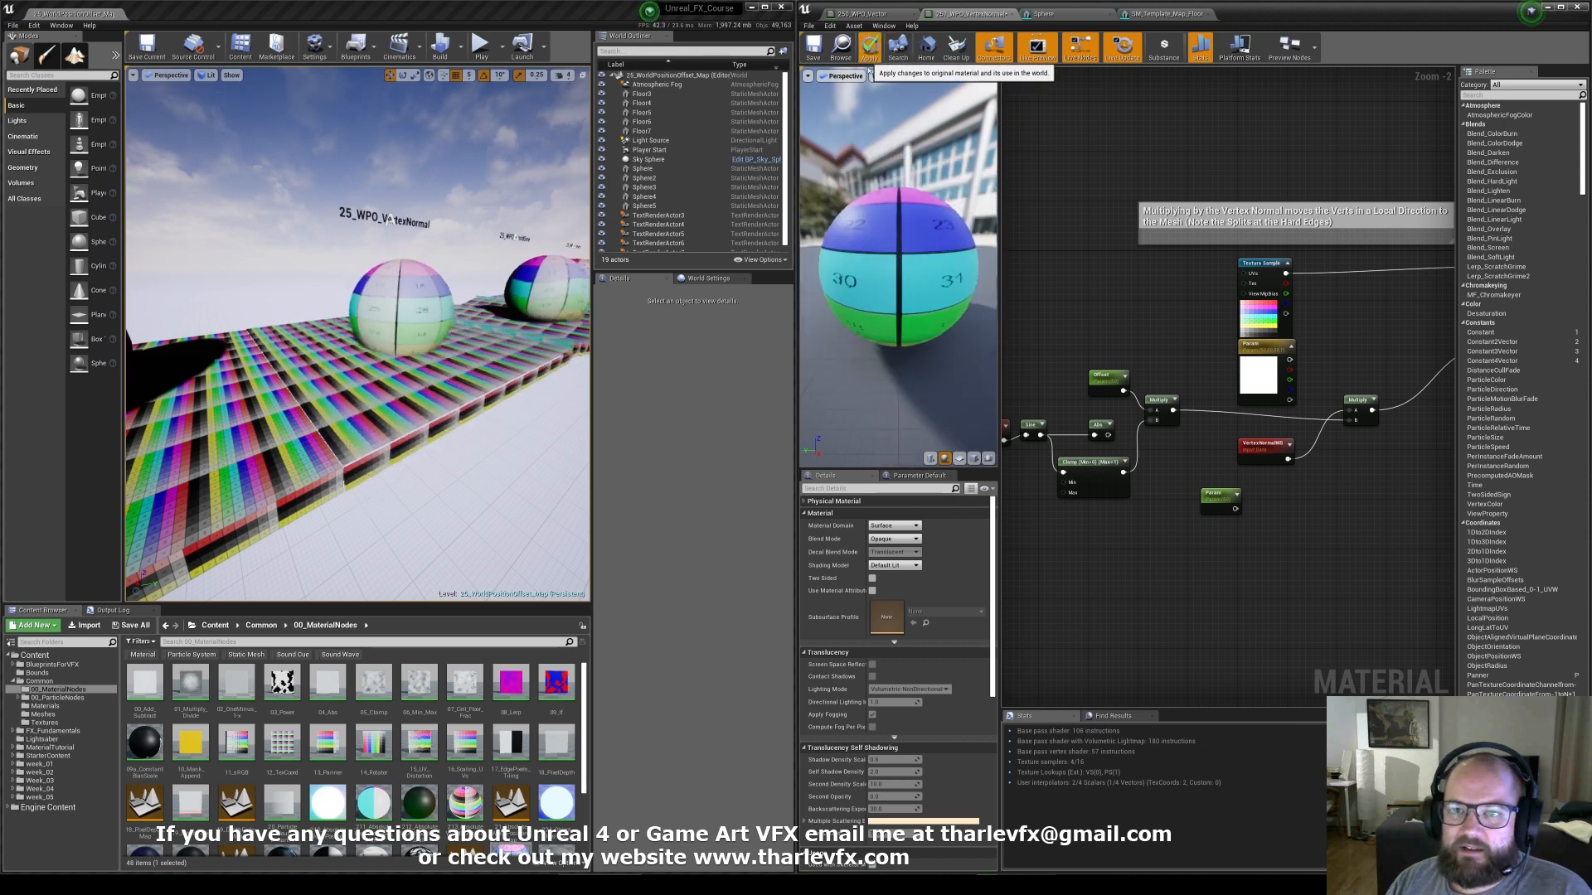
left_click(865, 48)
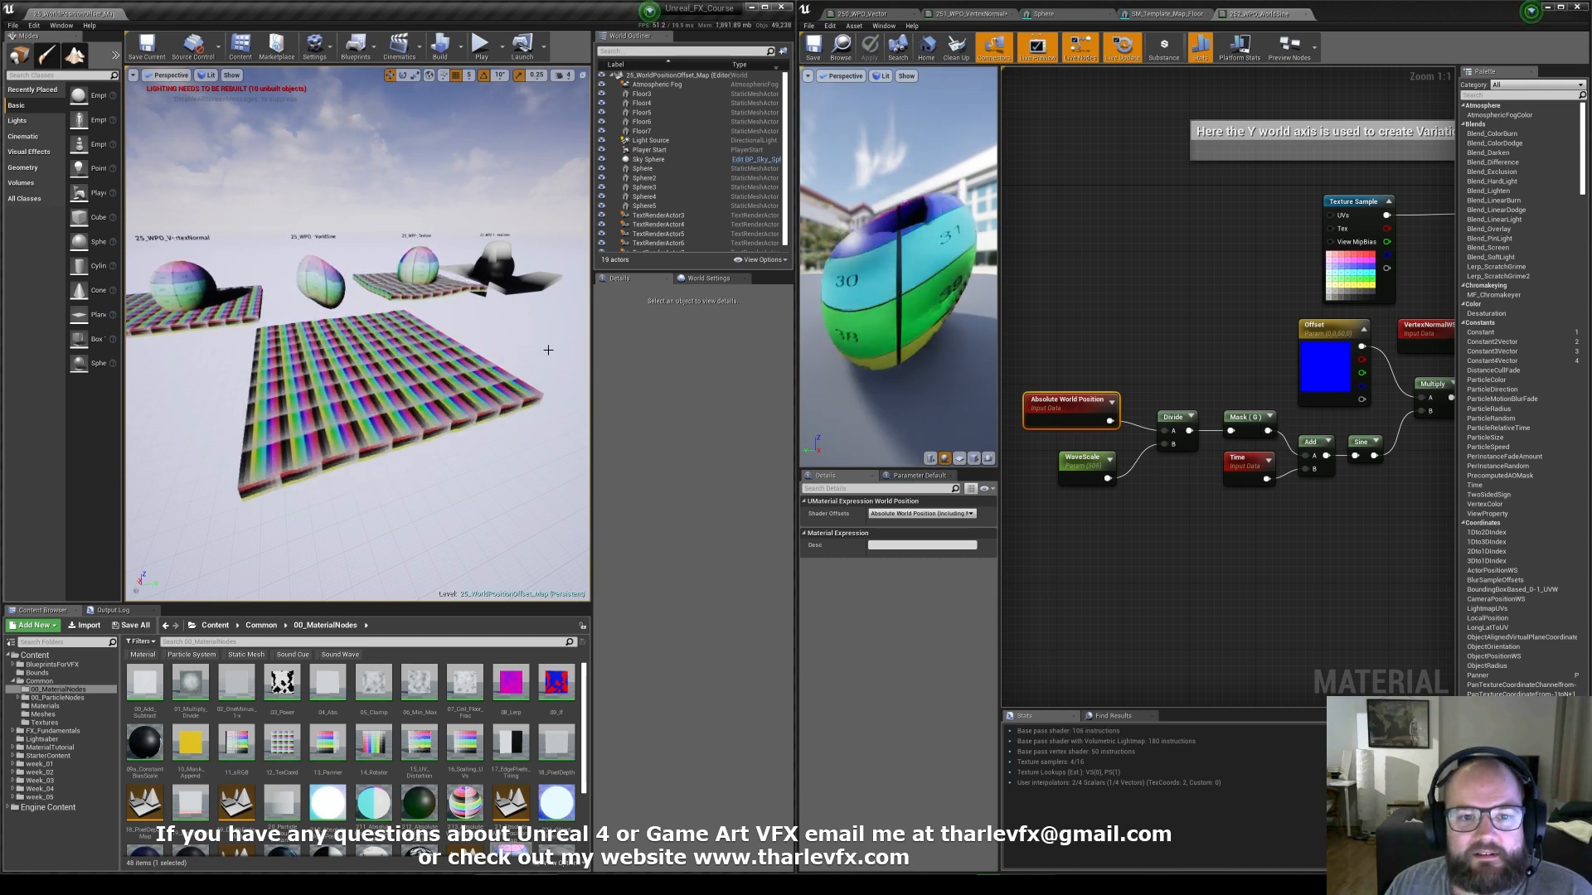
Select the striped Floor5 plane to reach its static mesh.
left_click(644, 112)
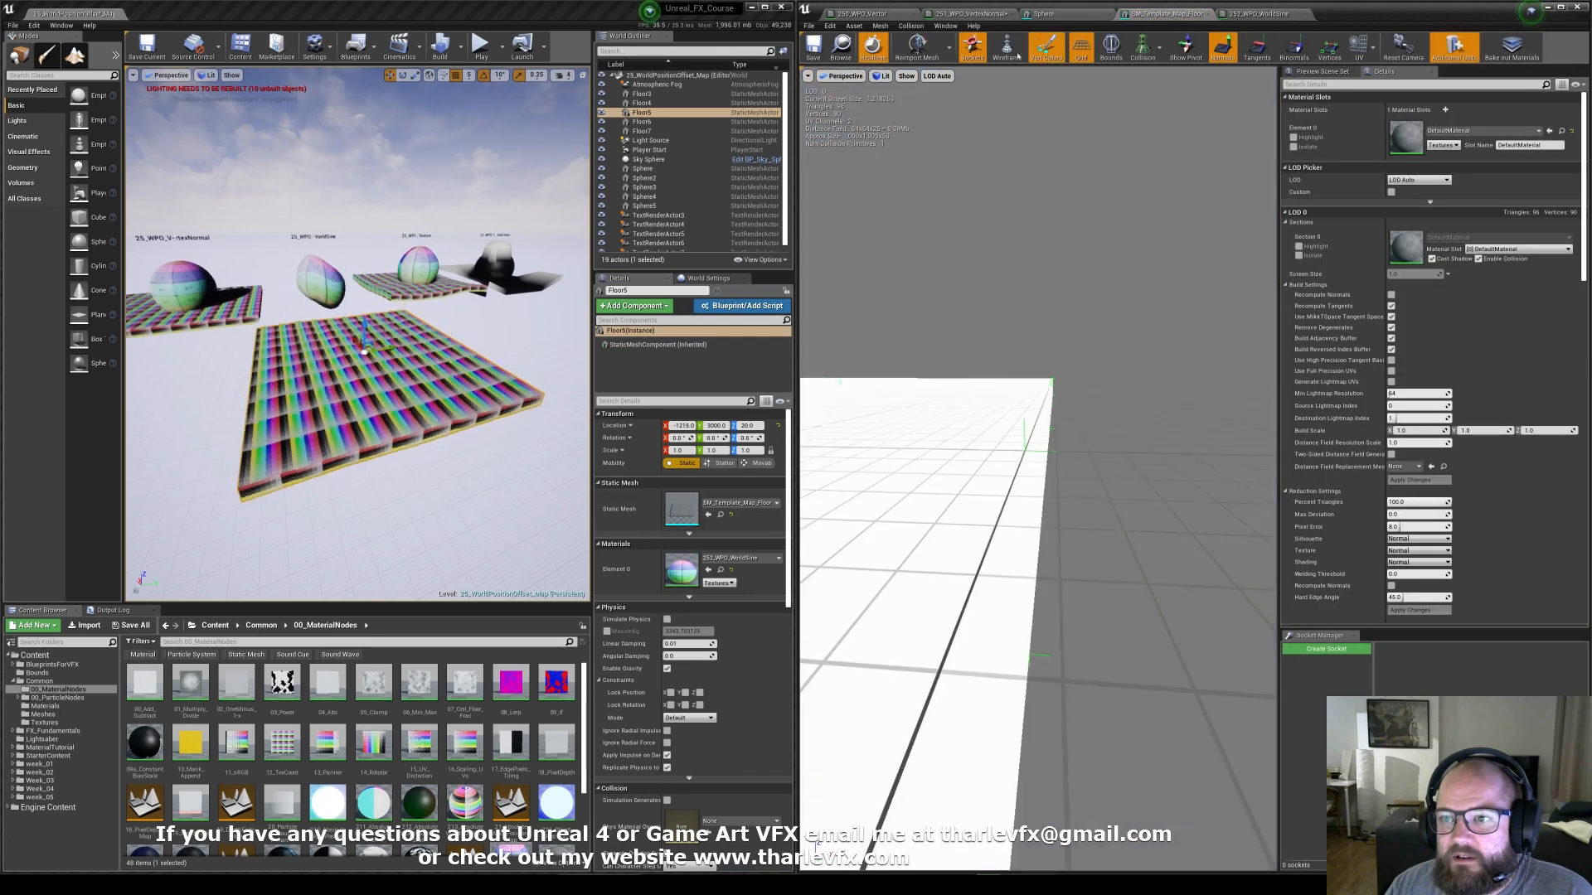
Show the Sphere3 mesh shaded with its vertex normals displayed instead of wireframe.
left_click(892, 76)
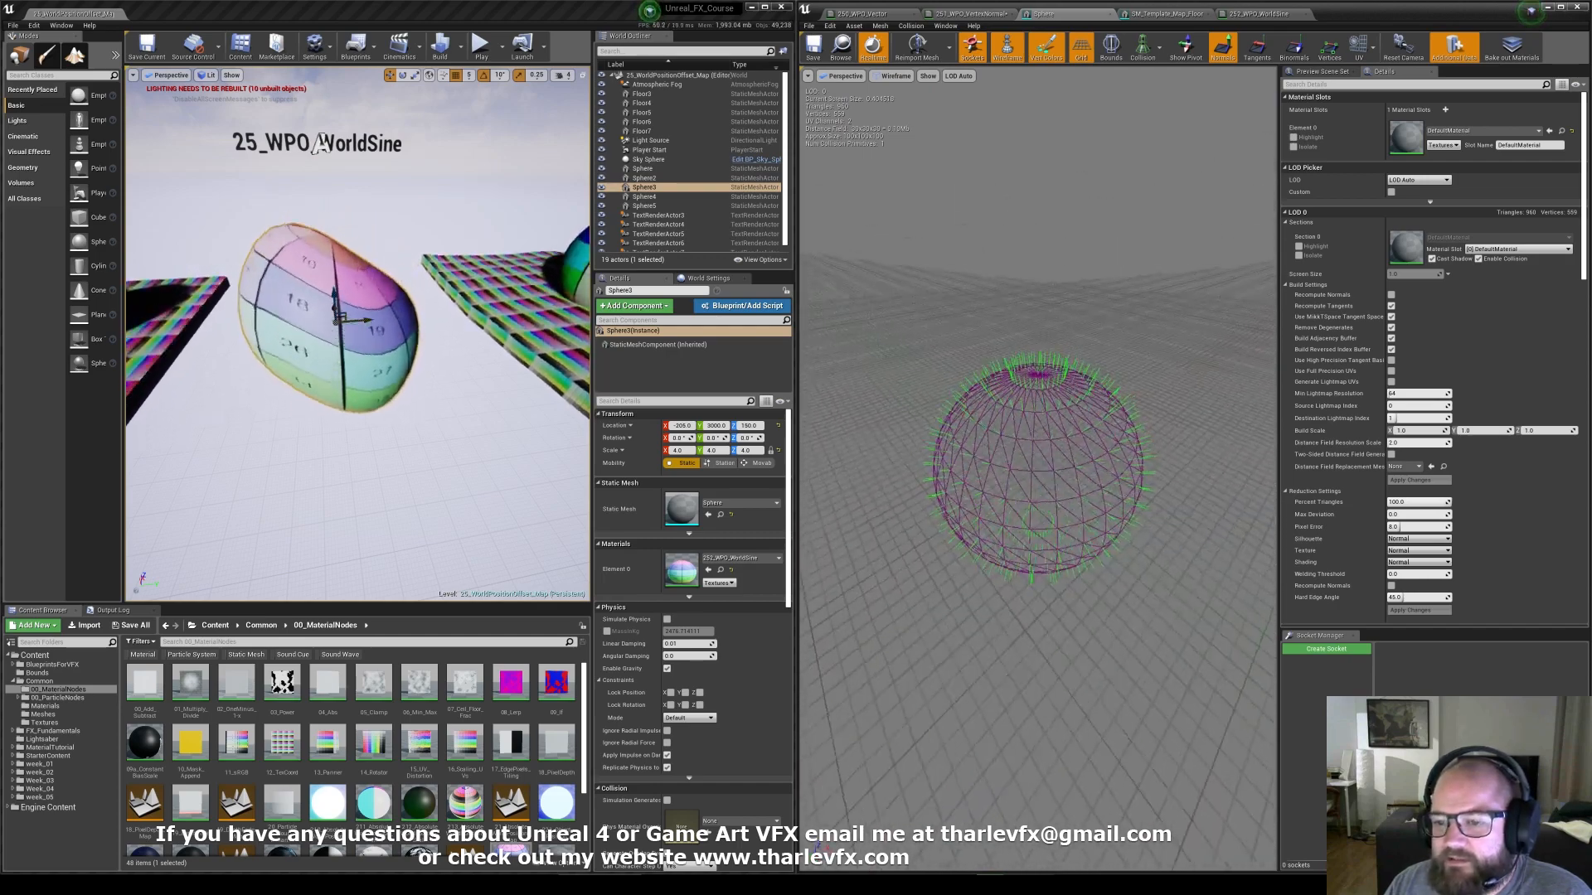
left_click(878, 76)
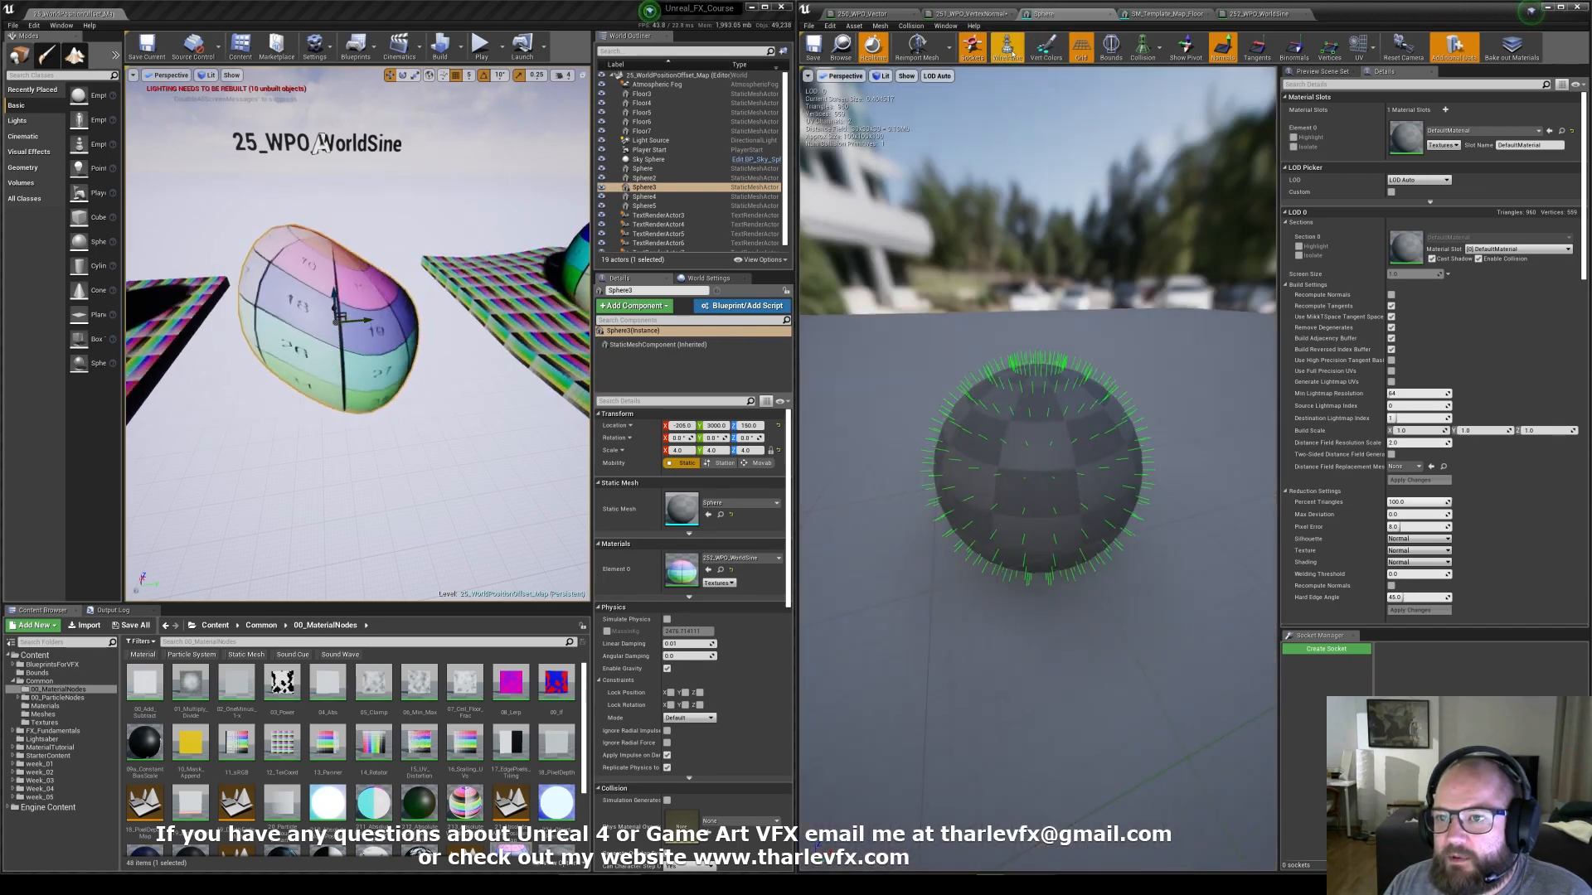
left_click(1053, 47)
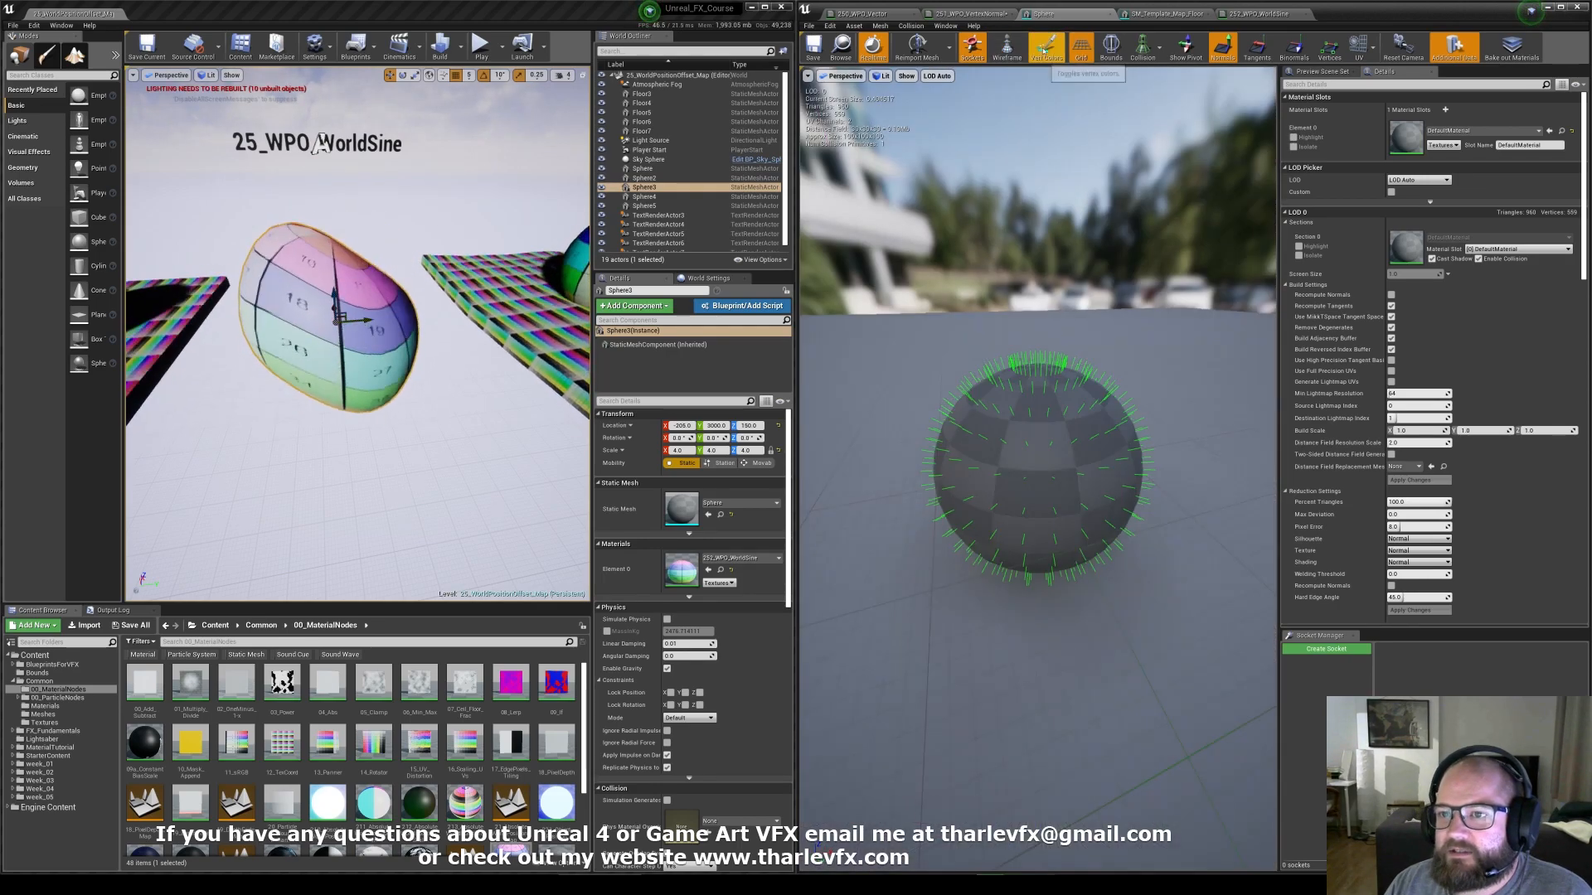
left_click(882, 76)
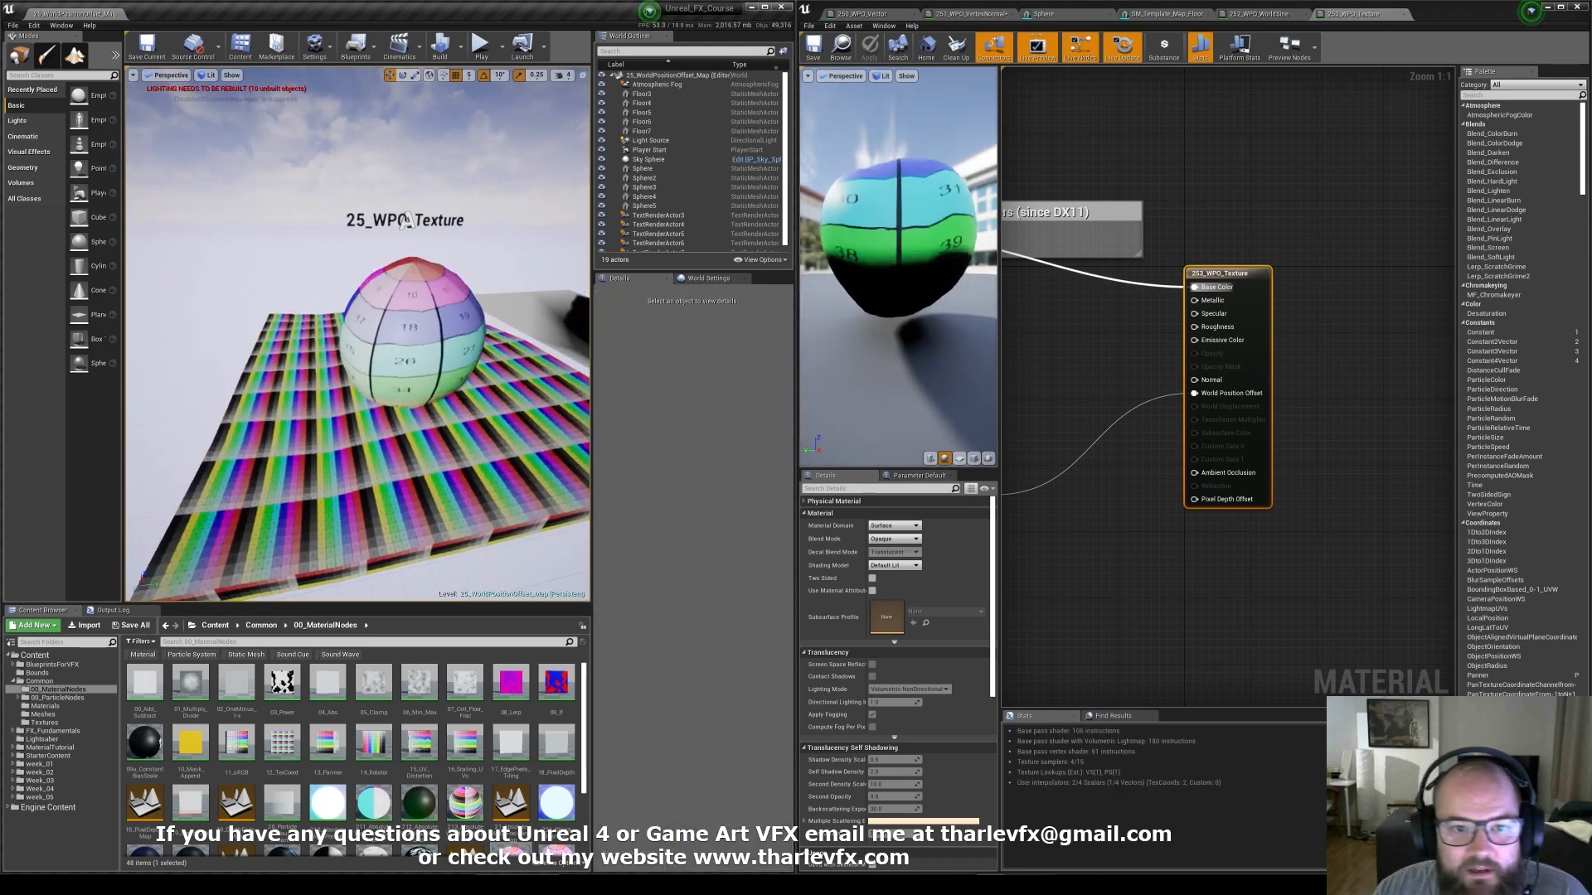
Select Sphere4 and bring up its 25_WPO_Texture material graph.
left_click(644, 121)
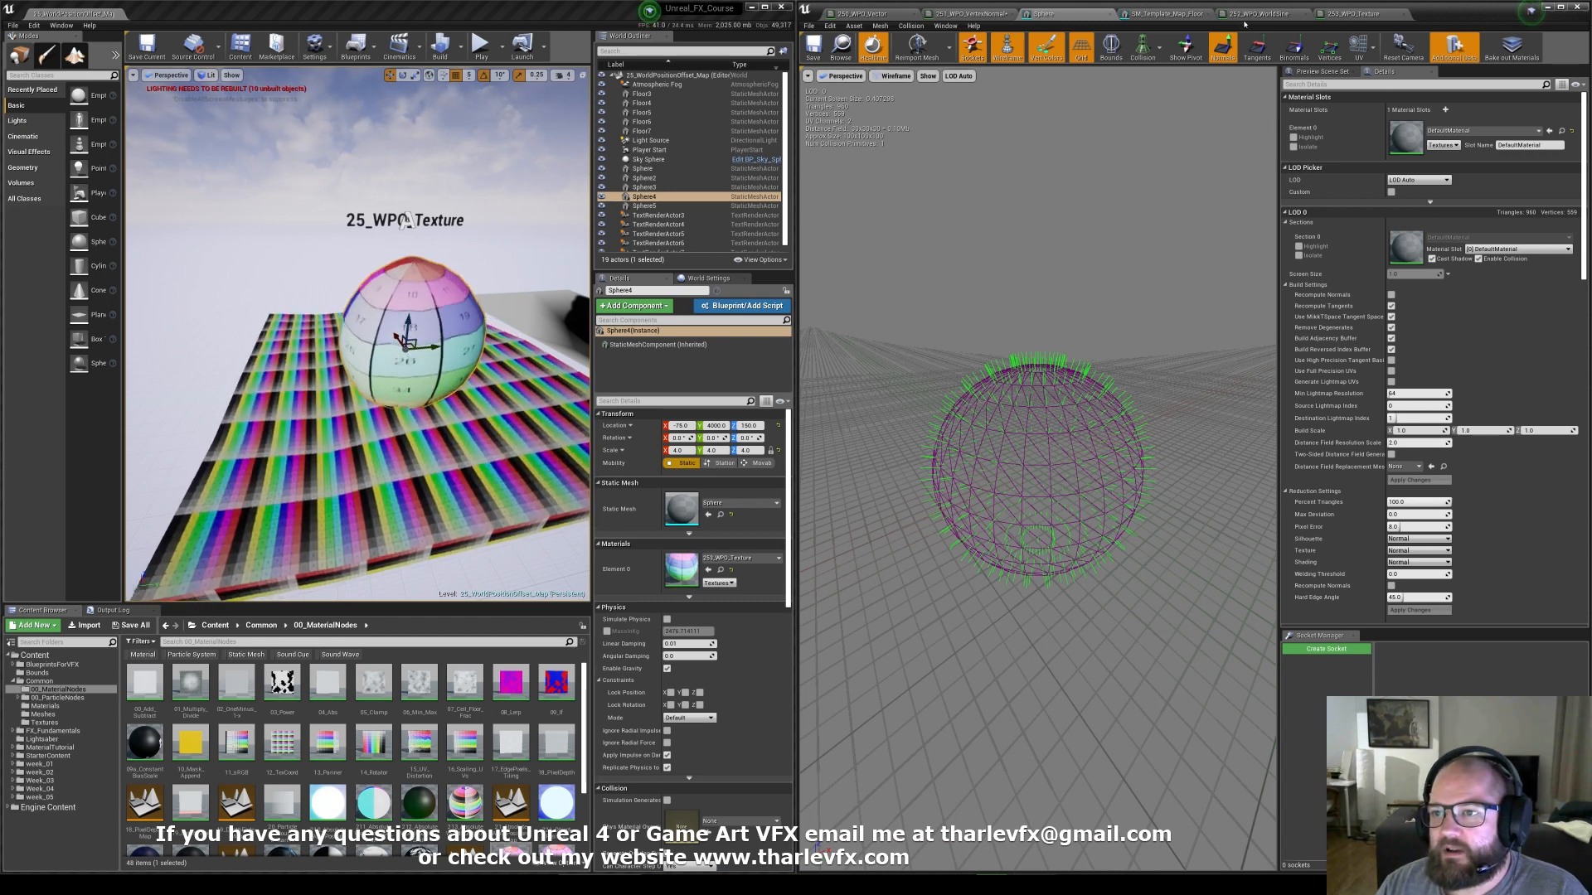
left_click(1229, 13)
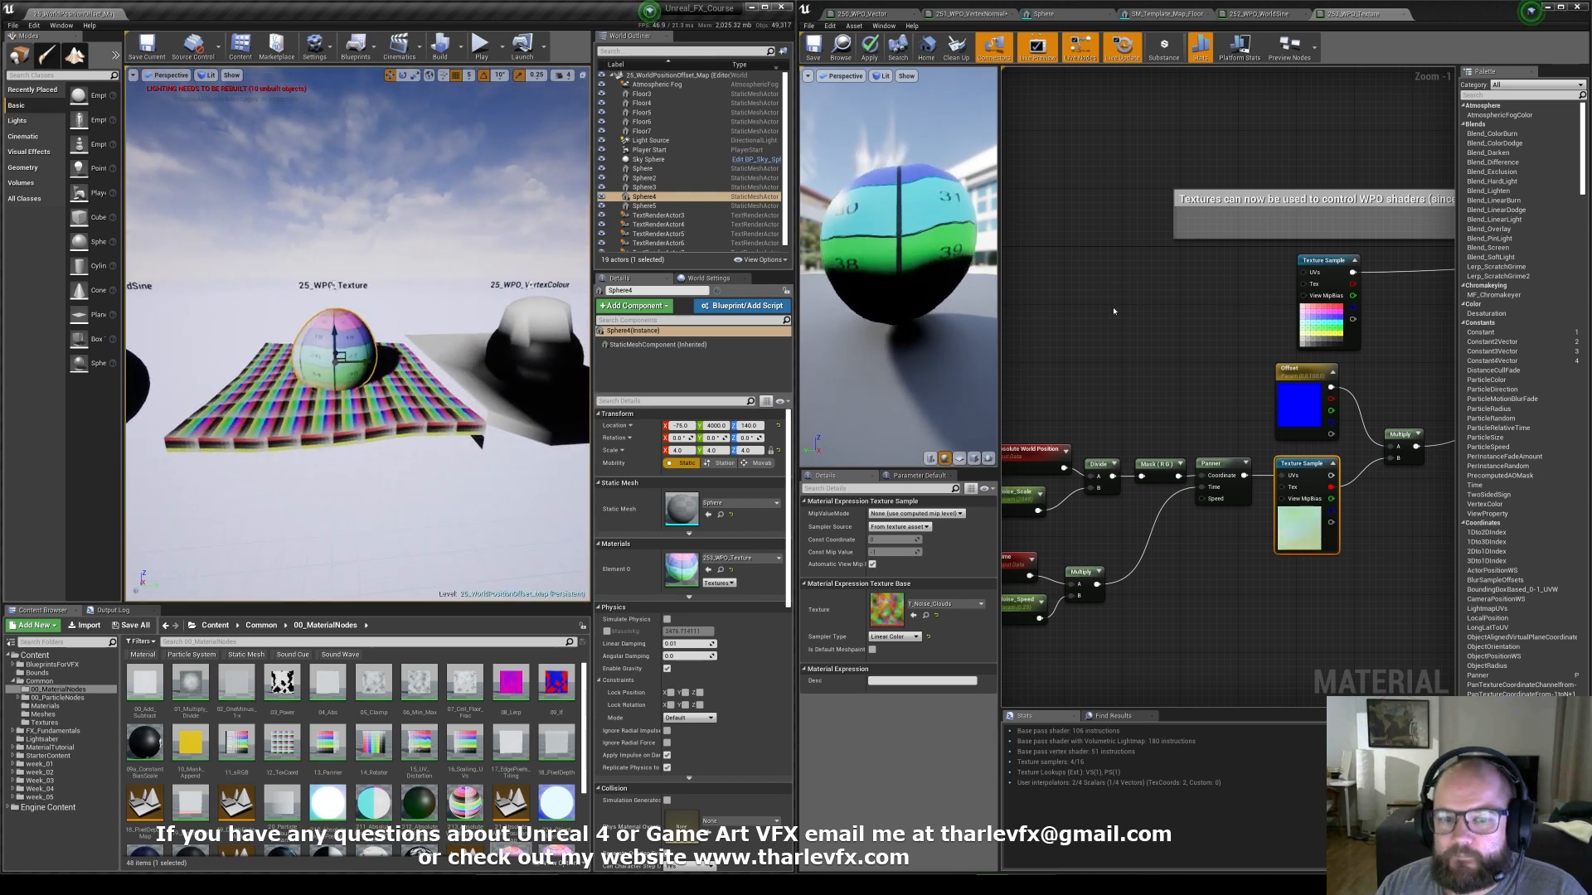
Select Floor7, the floor using the 25_WPO_VertexColor material, for vertex painting.
left_click(643, 206)
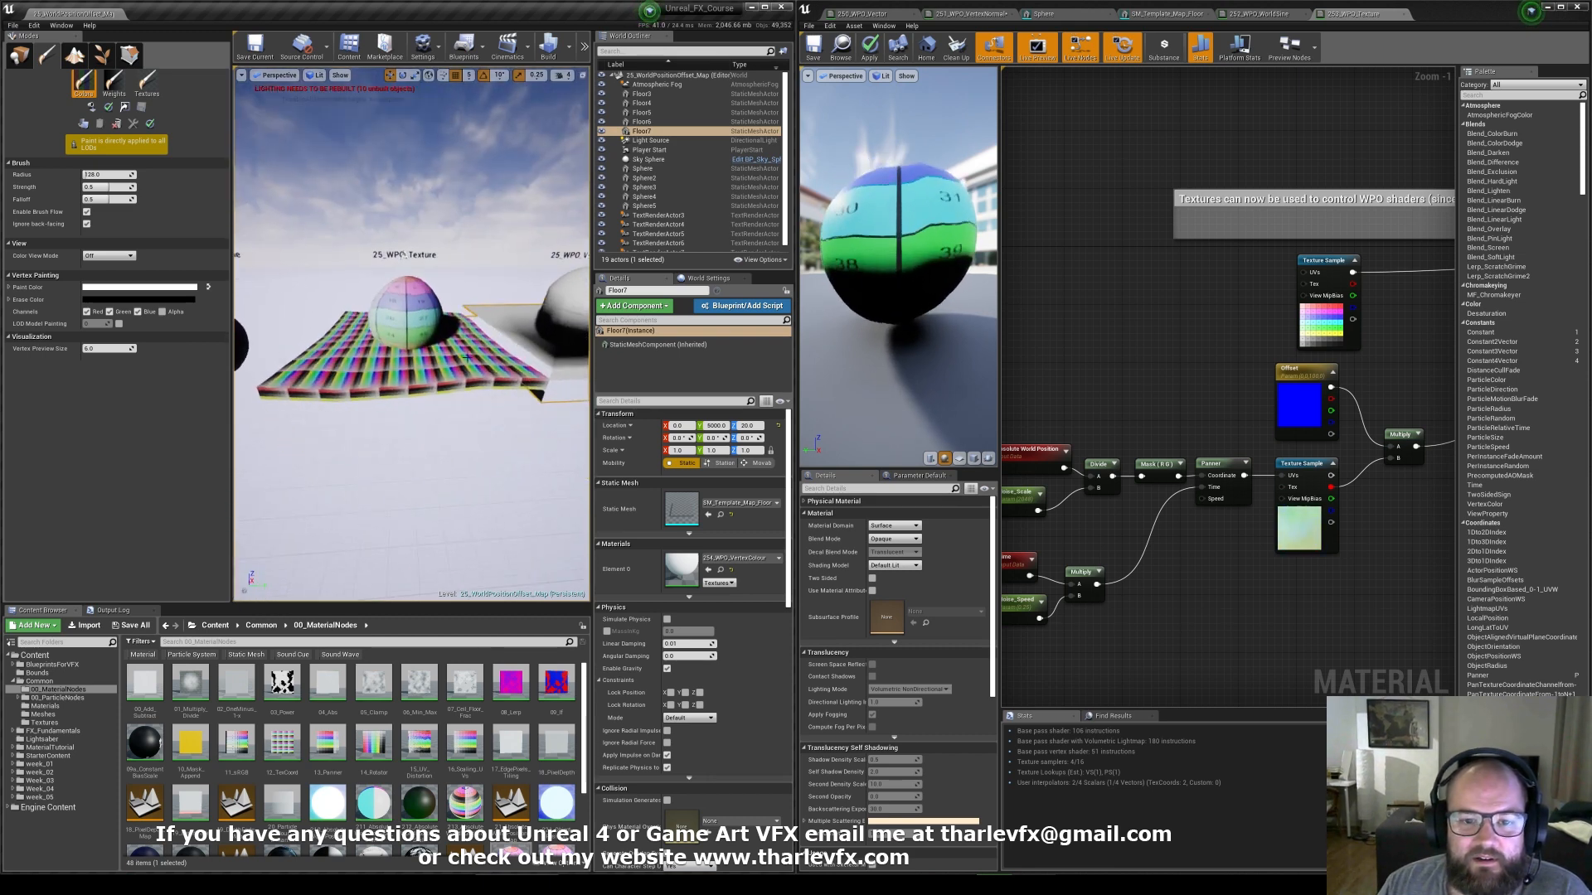
Return to Place mode and filter the selected mesh's Details by 'bound' to show Bounds Scale.
left_click(643, 122)
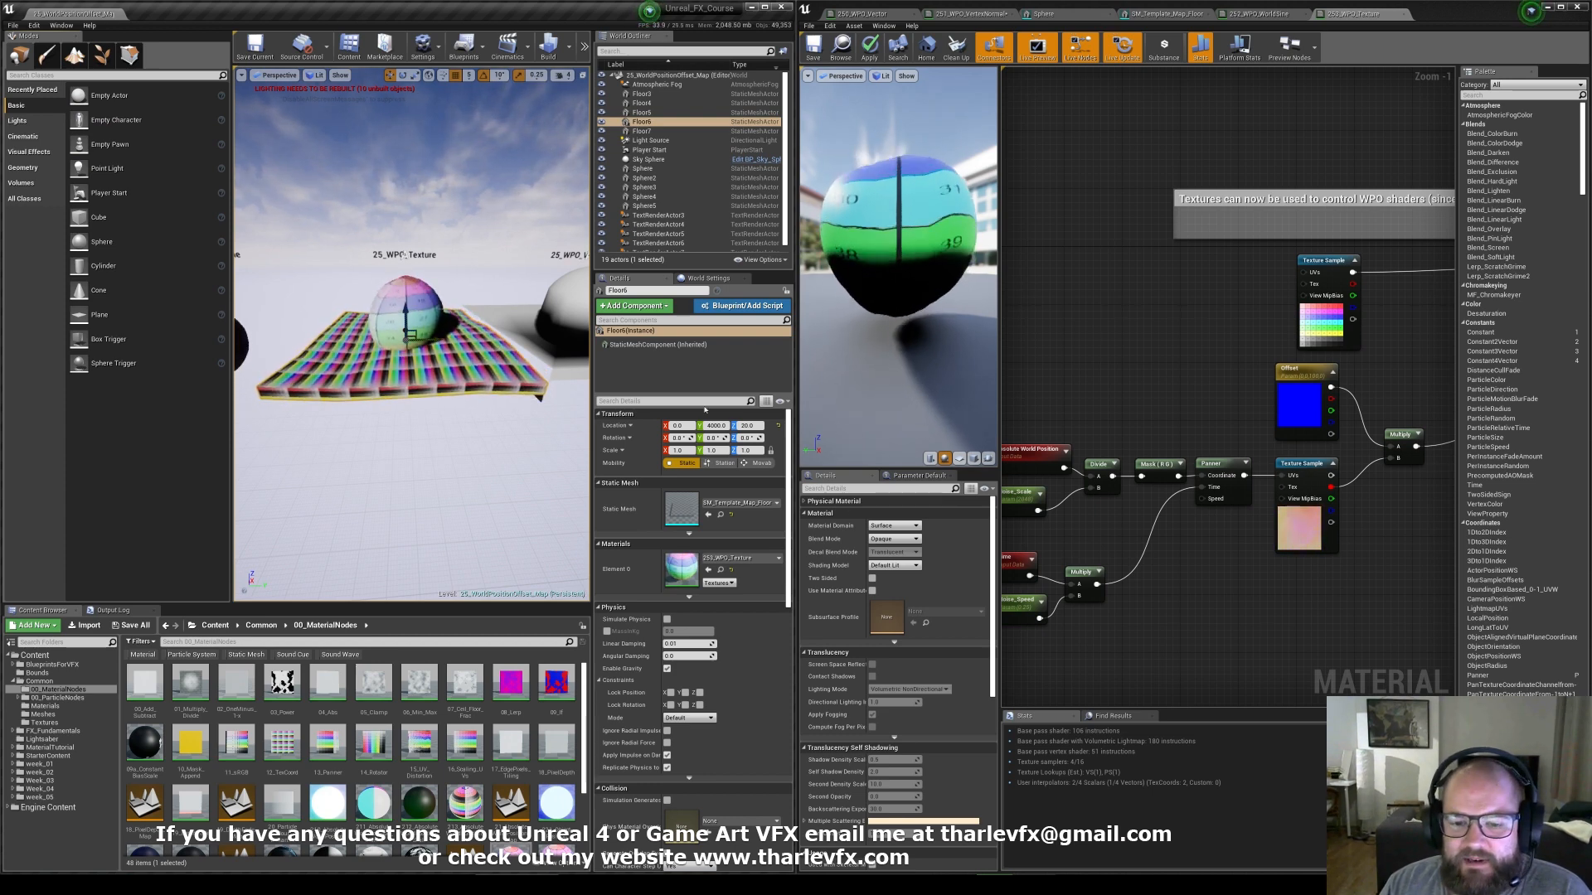
type("bound")
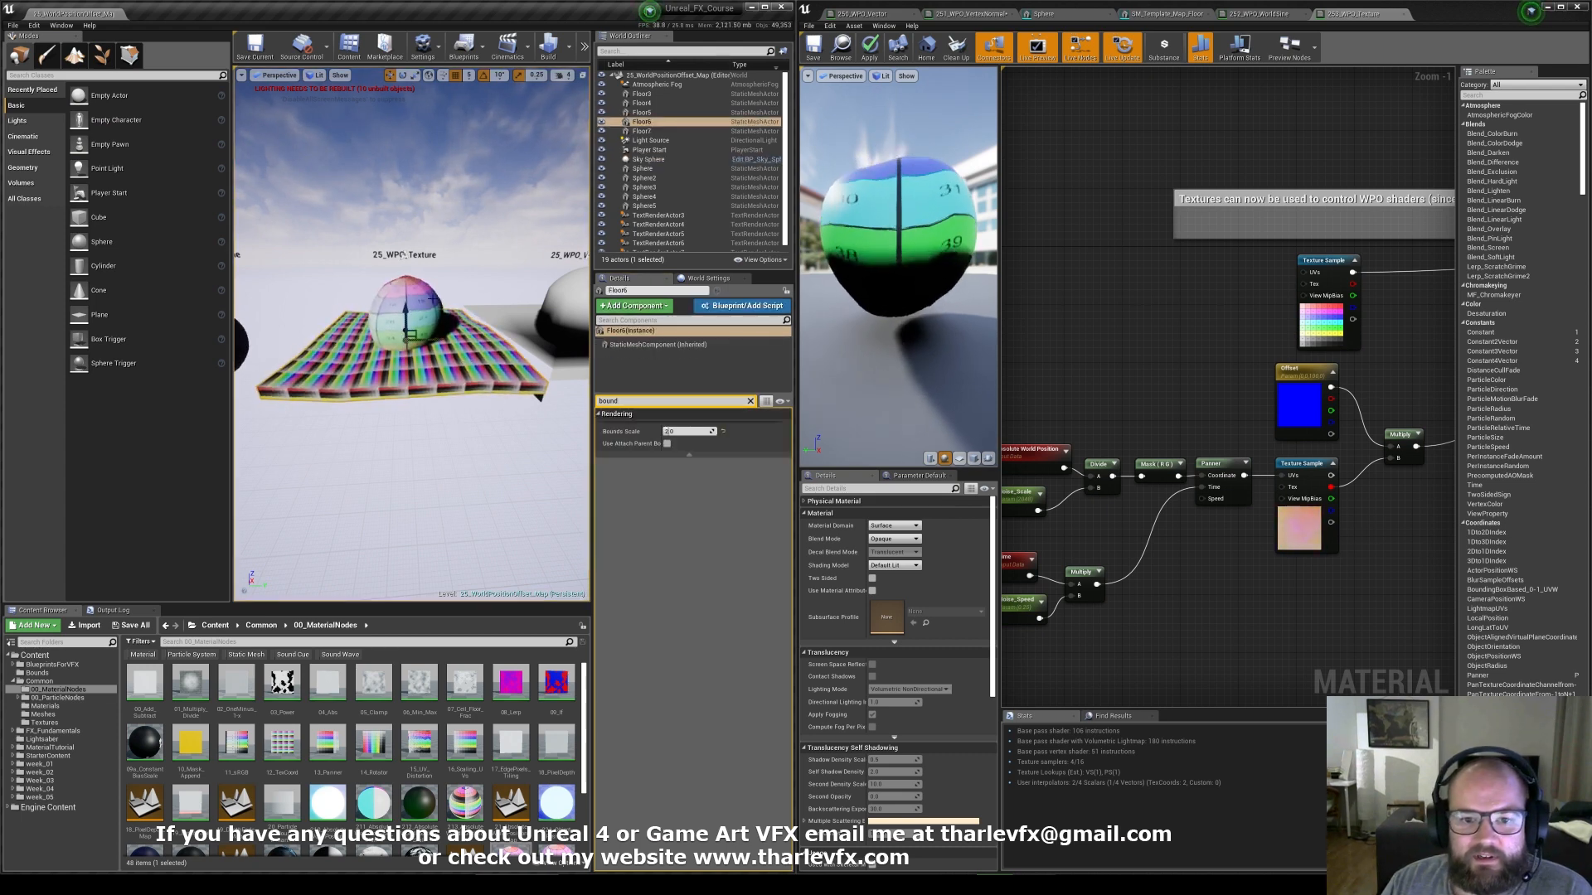
left_click(338, 76)
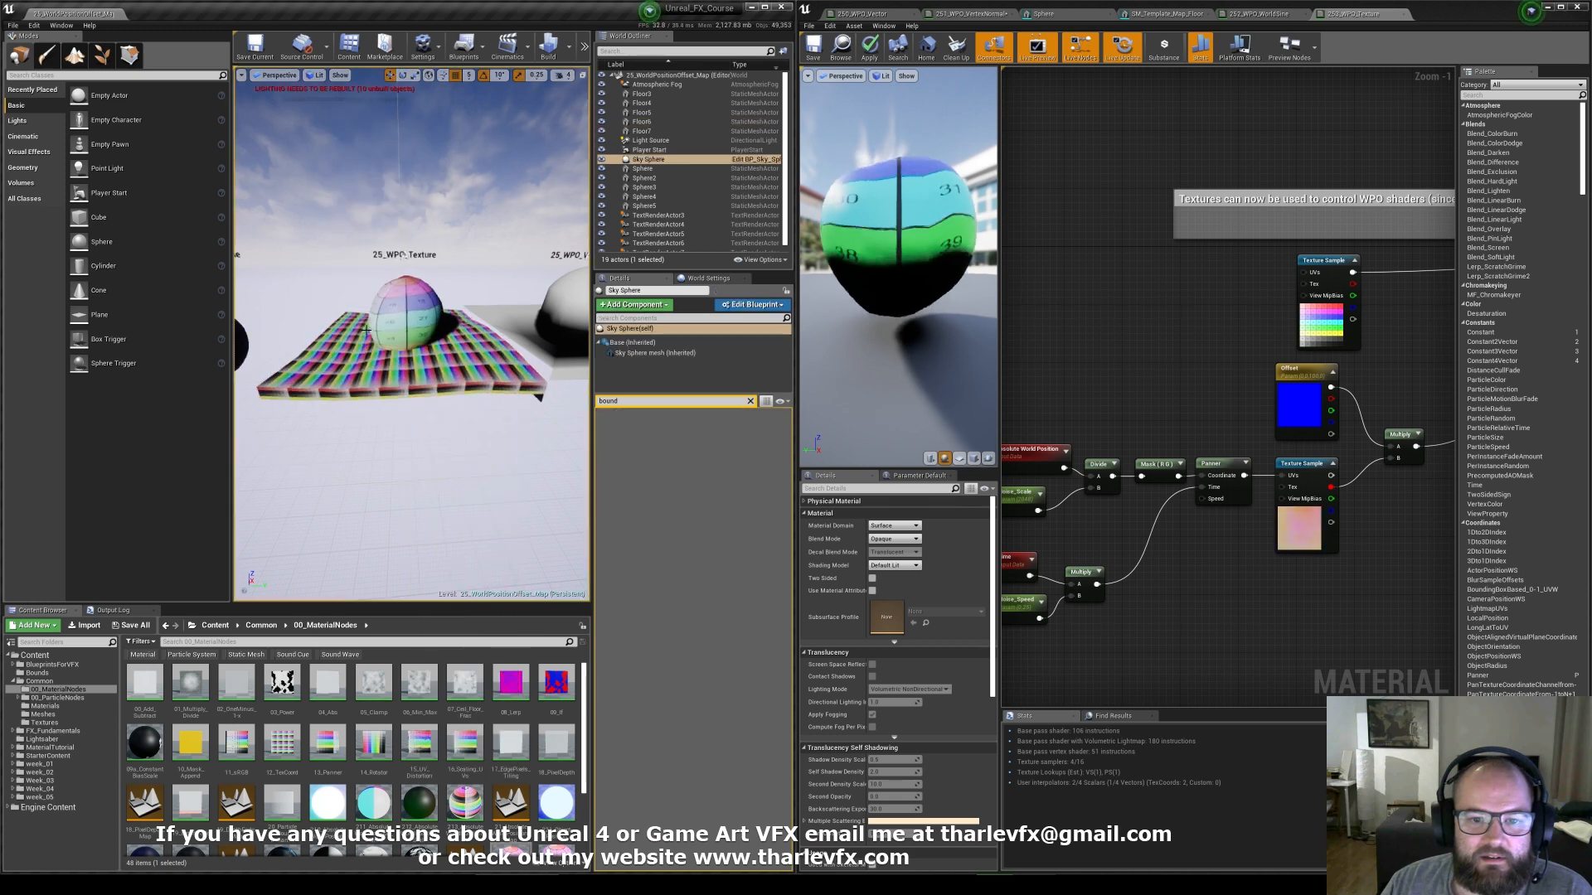
left_click(640, 121)
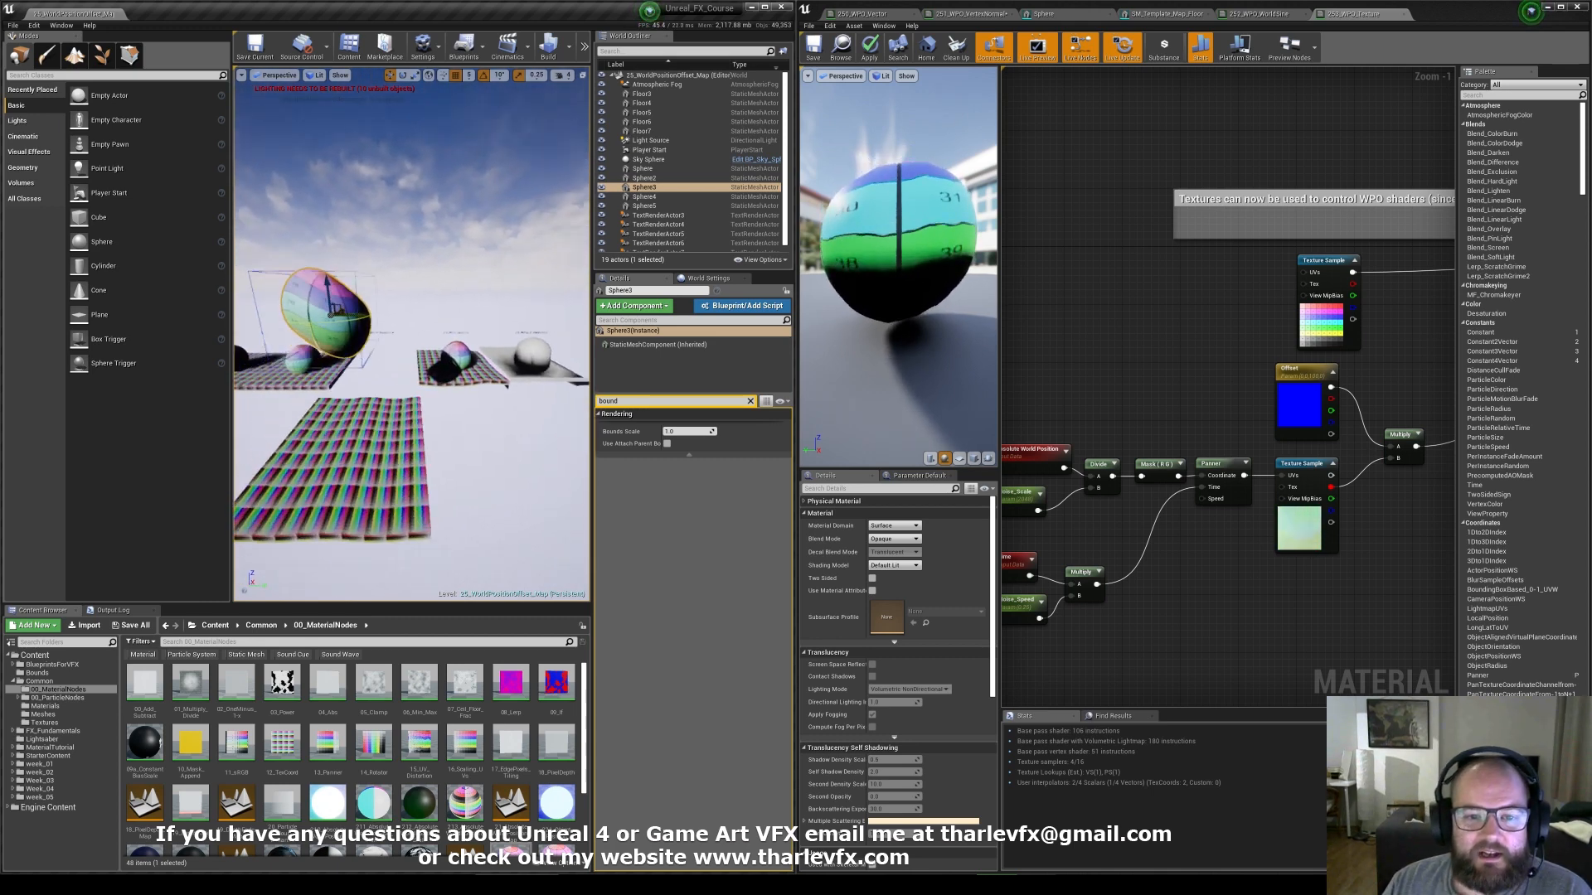
left_click(647, 159)
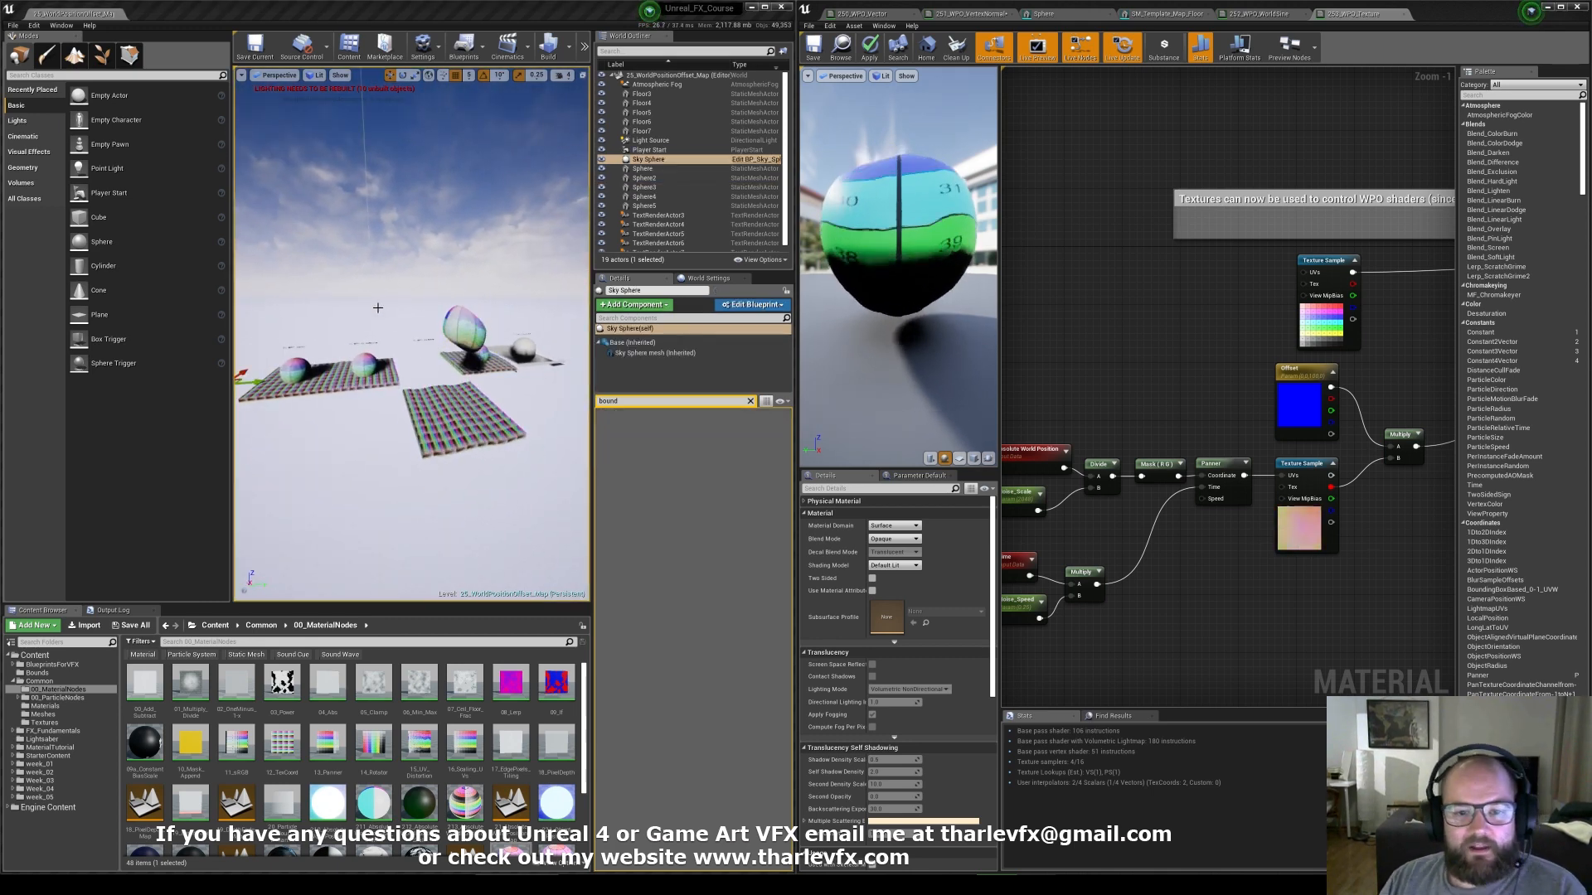